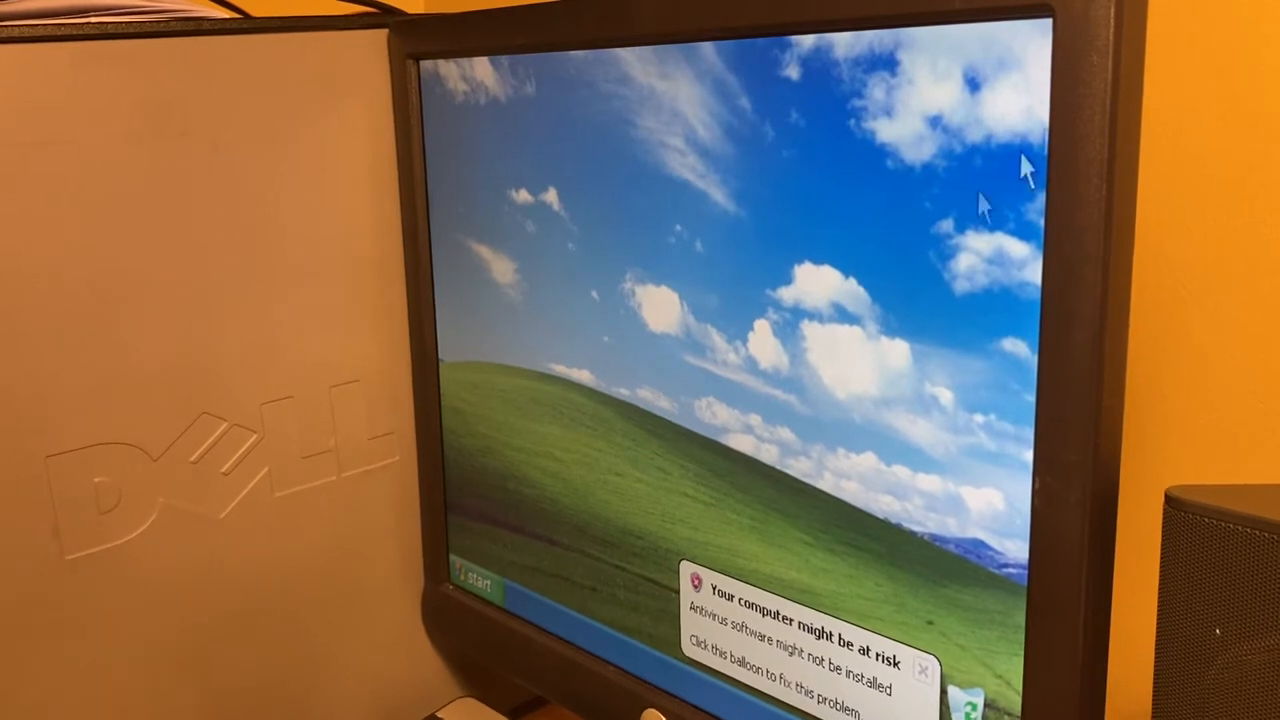
Step: View the computer's System Properties from the Start menu, then close them
click(470, 583)
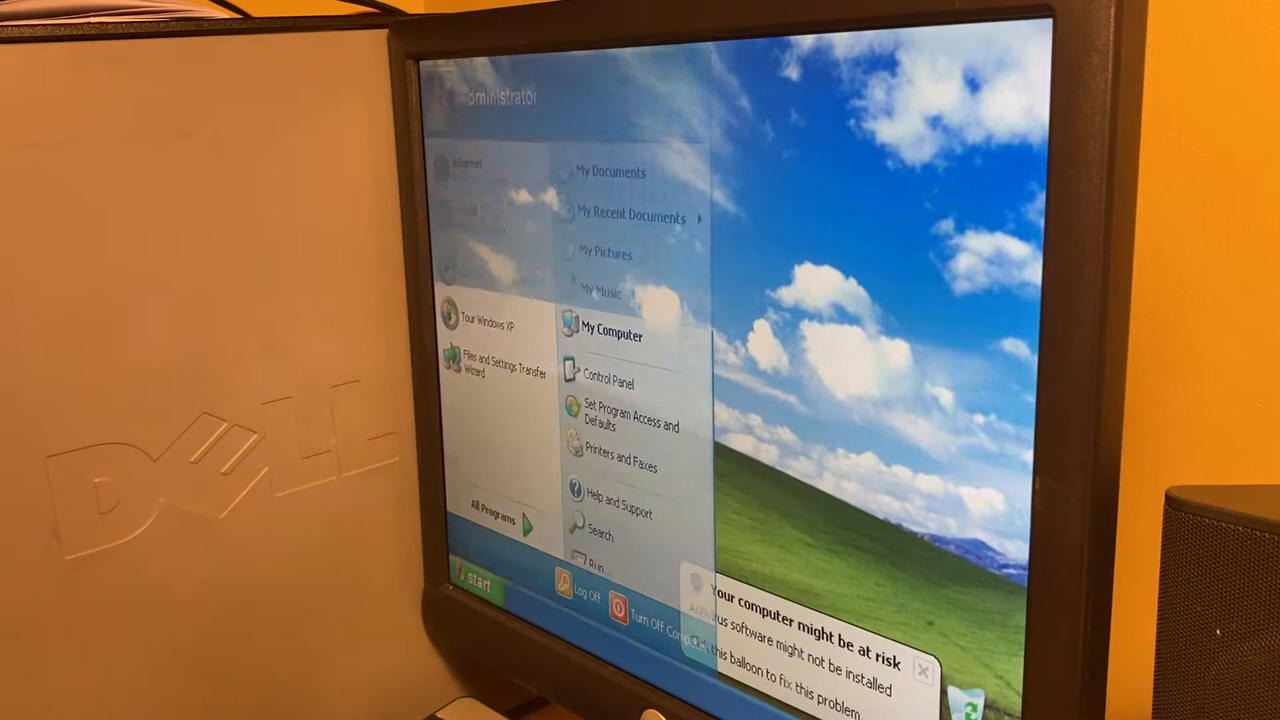
right_click(612, 330)
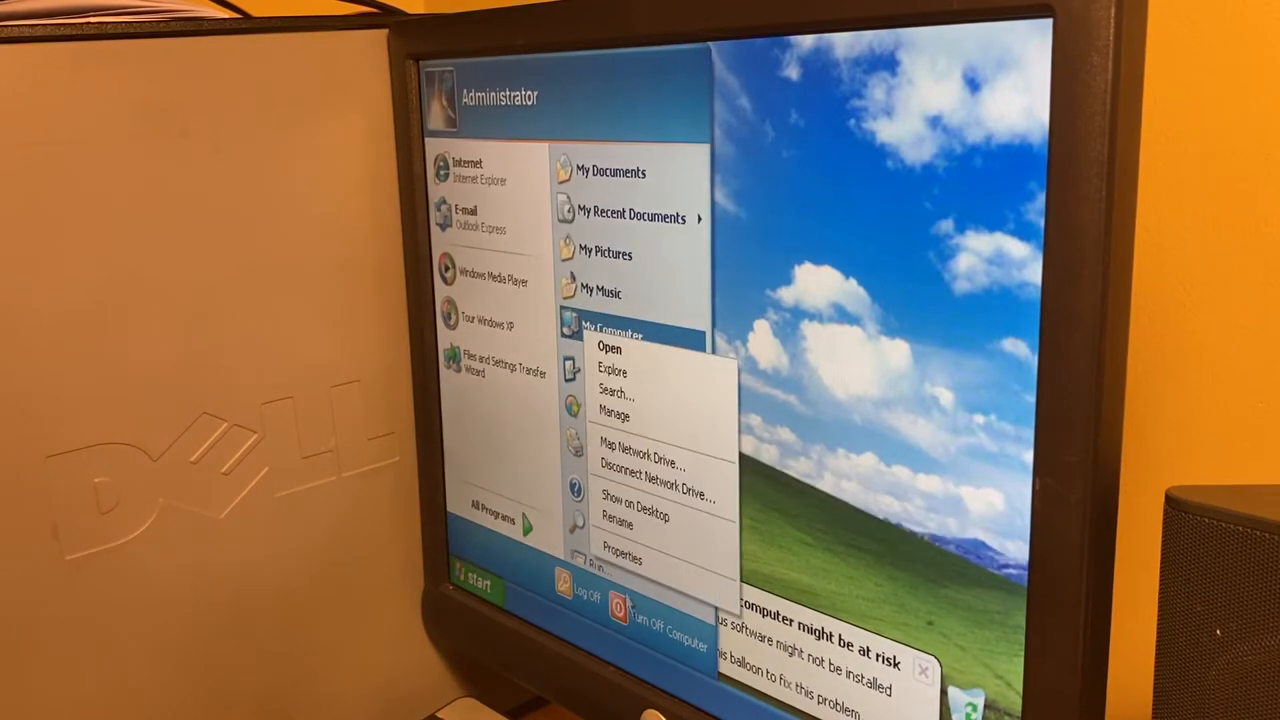
click(622, 557)
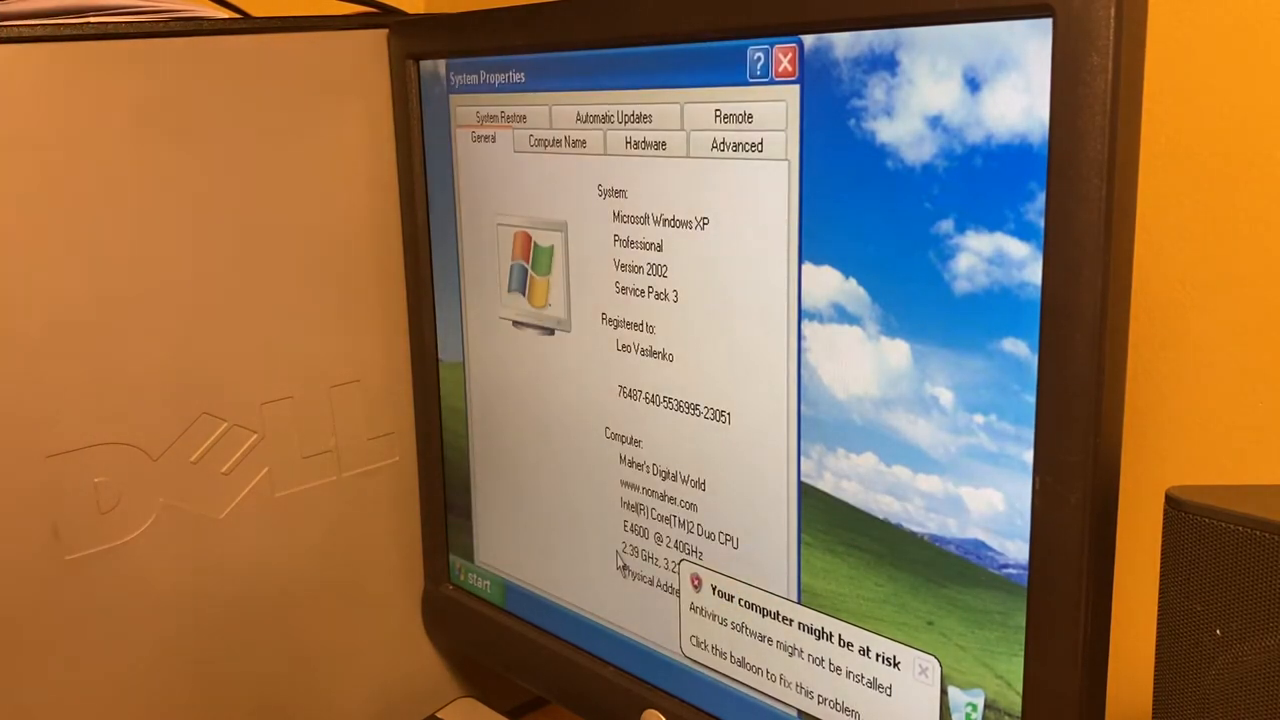
mouse_move(685, 347)
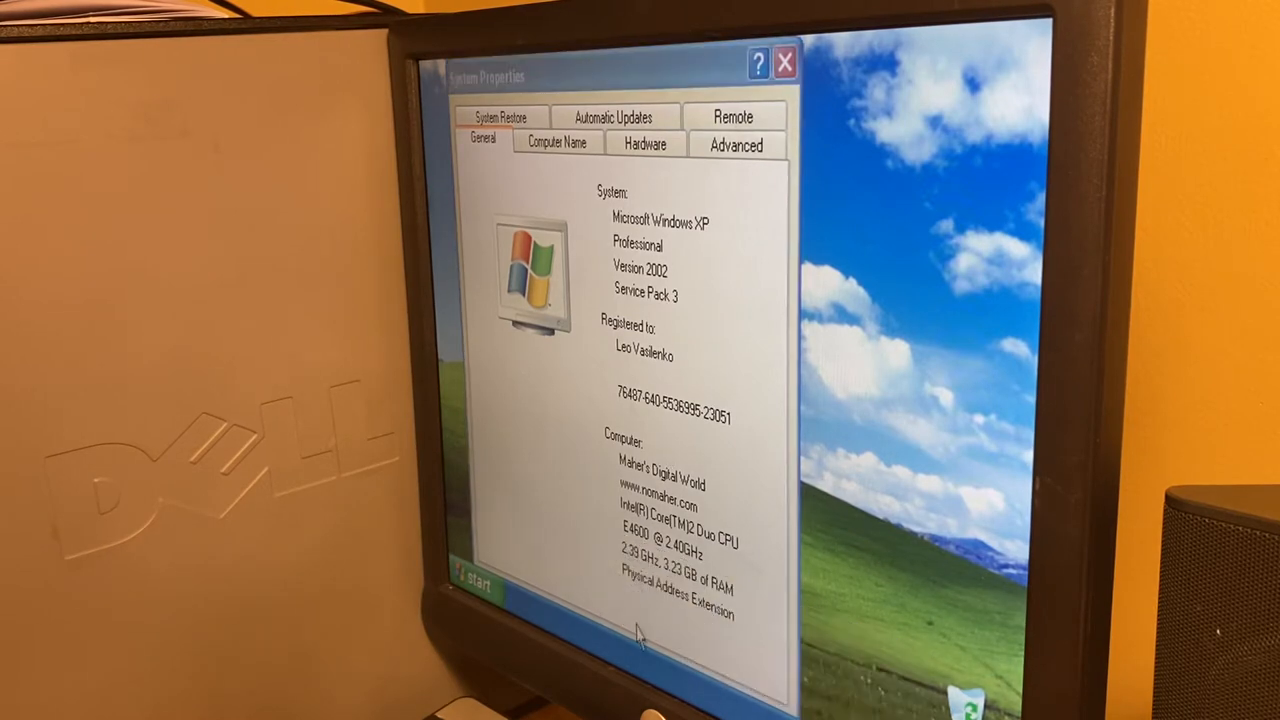
mouse_move(745, 52)
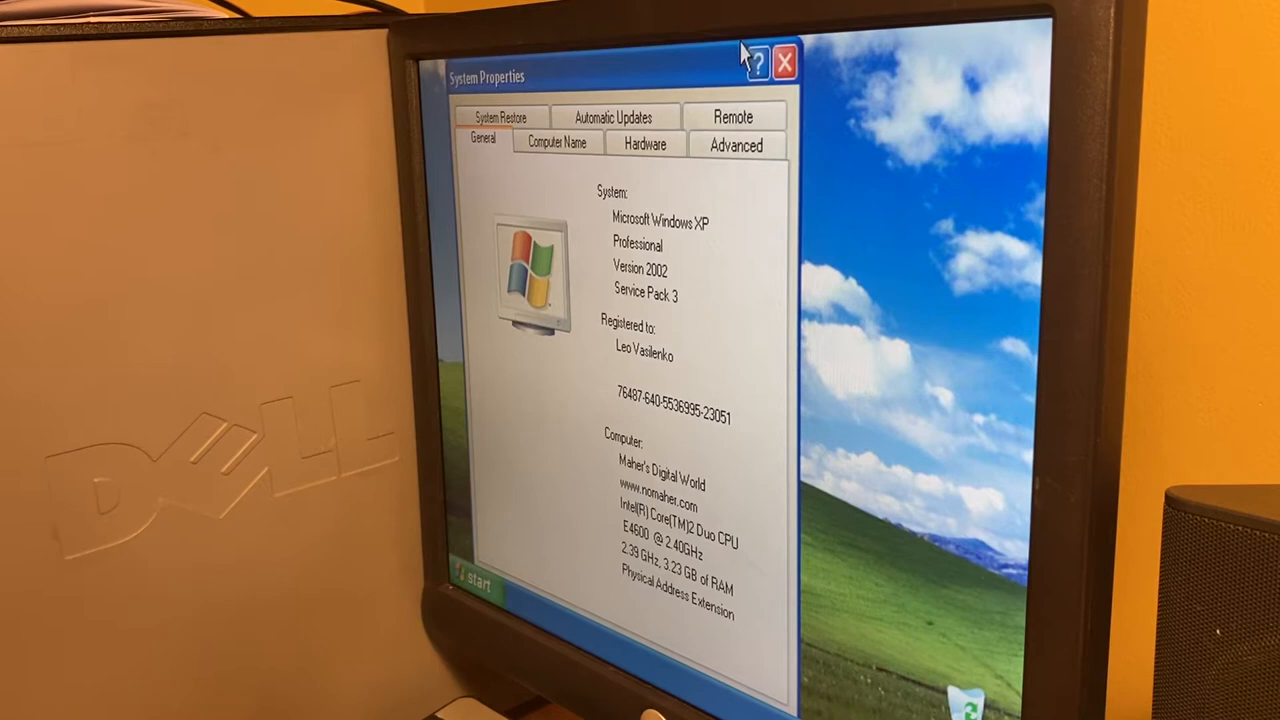
click(784, 61)
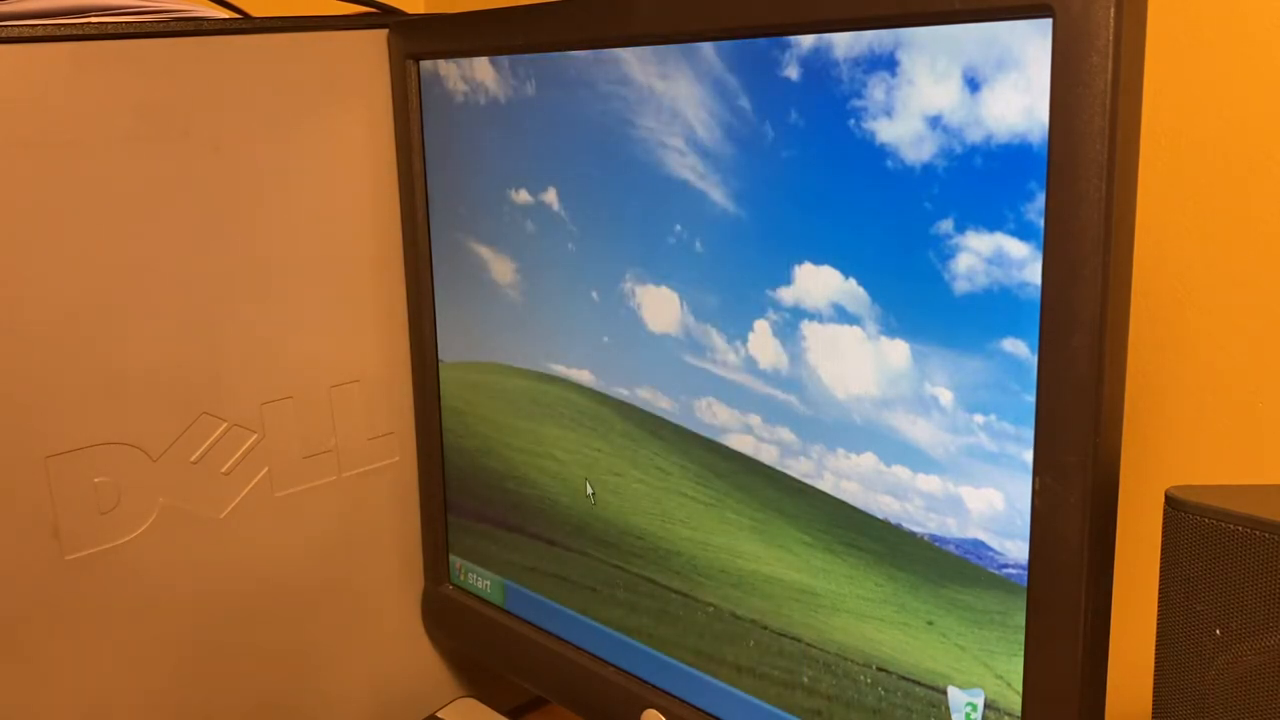
Step: Search all files for 'oeminfo', finding OEMINFO in C:\WINDOWS\system32
click(472, 585)
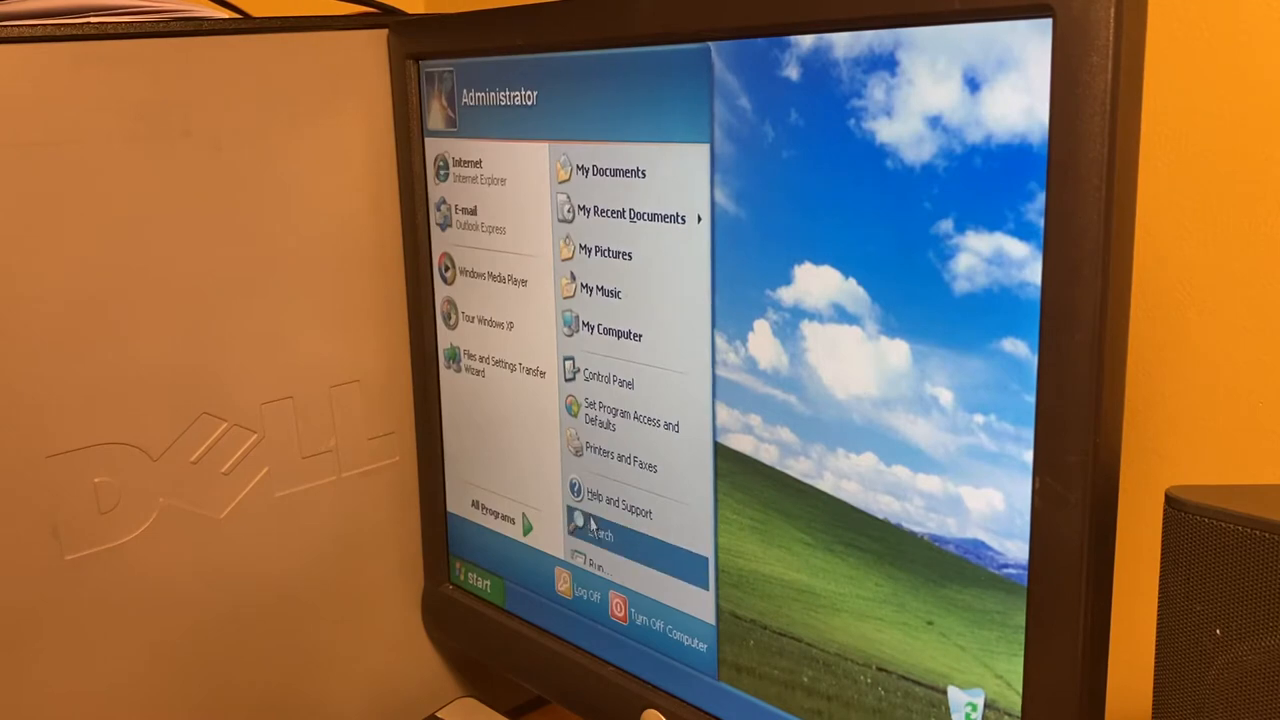
click(600, 522)
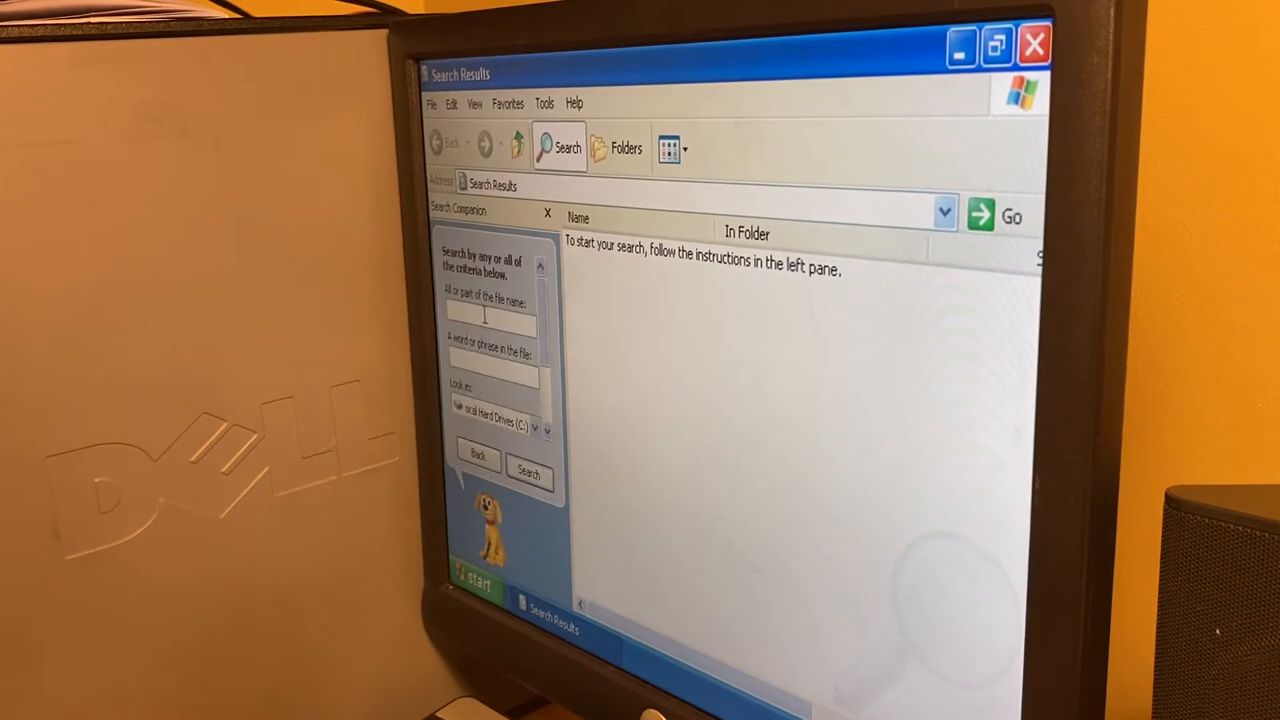
text(oeminfo)
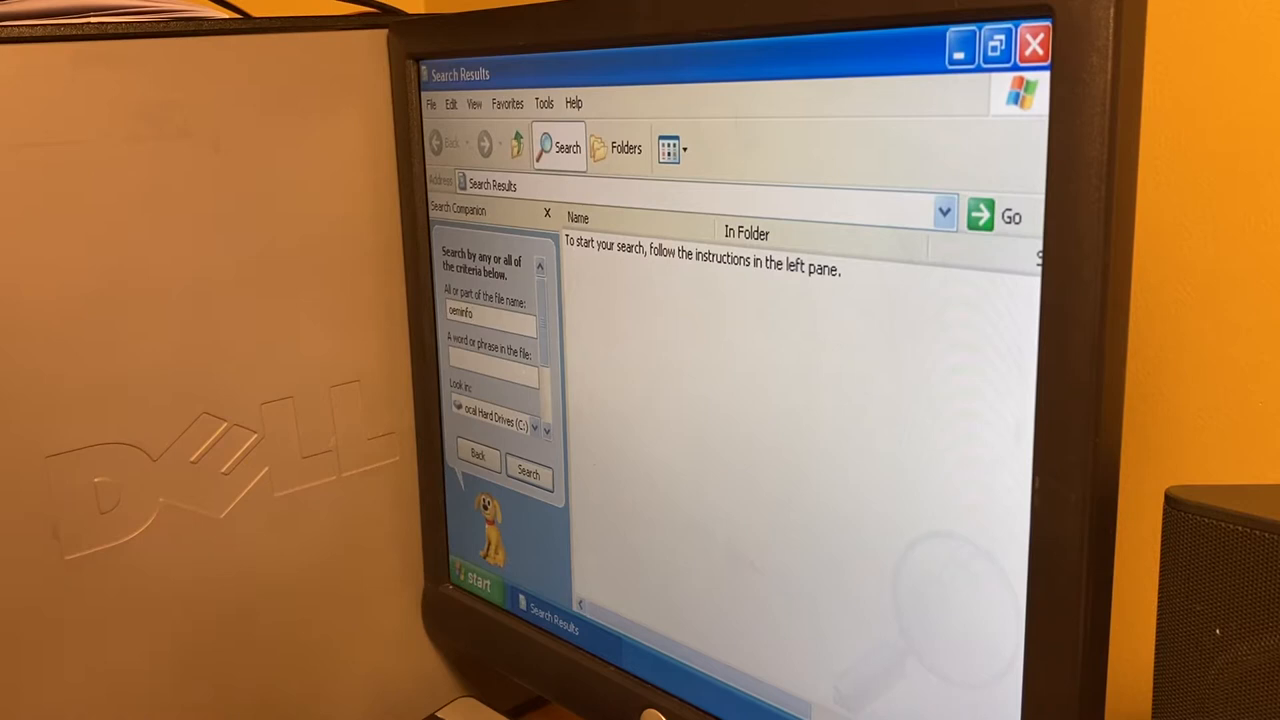
click(477, 458)
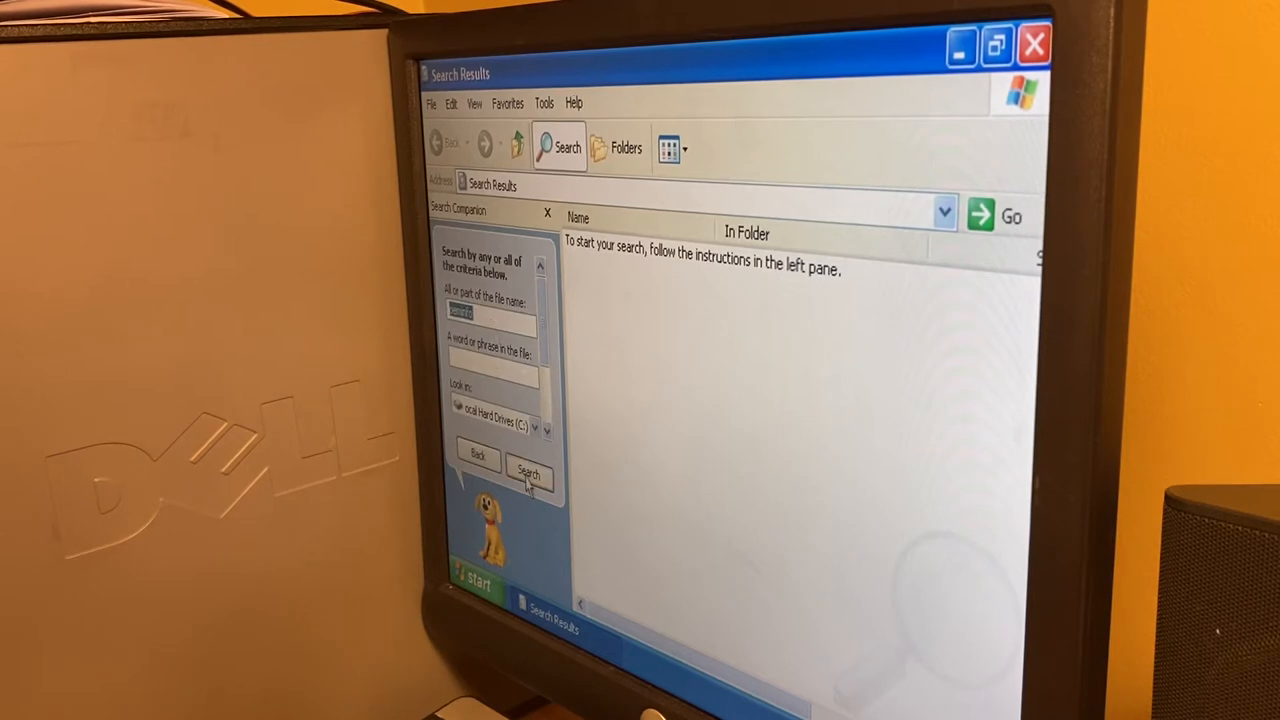
click(527, 474)
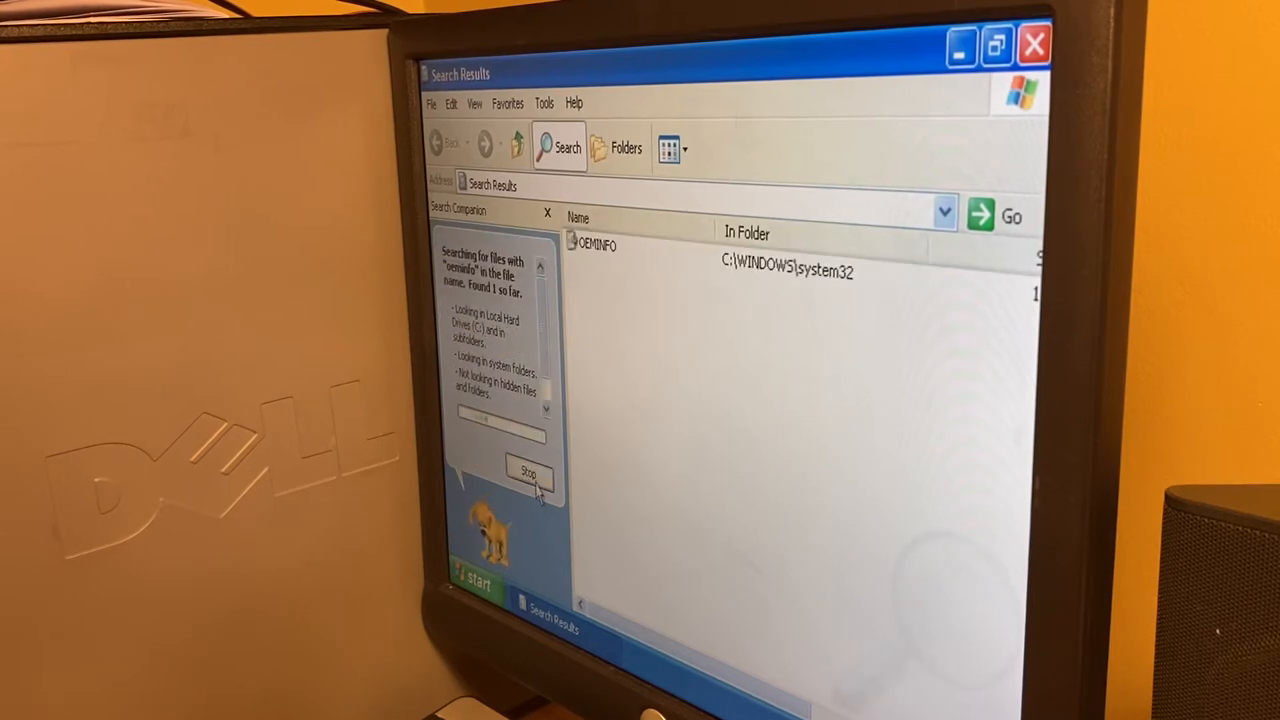
Step: Open OEMINFO in Notepad, set Manufacturer=Dell Inc. and Model=OptiPlex 755, and save
double_click(597, 244)
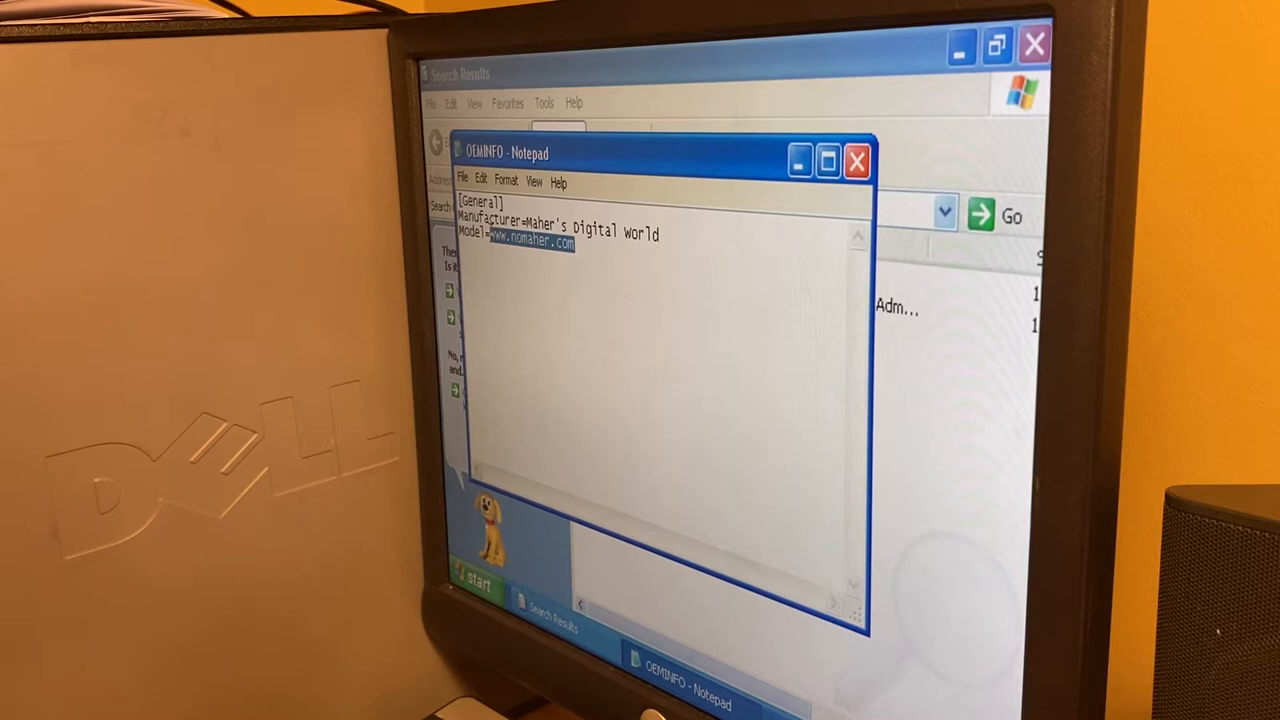
text(OptiPlex 755)
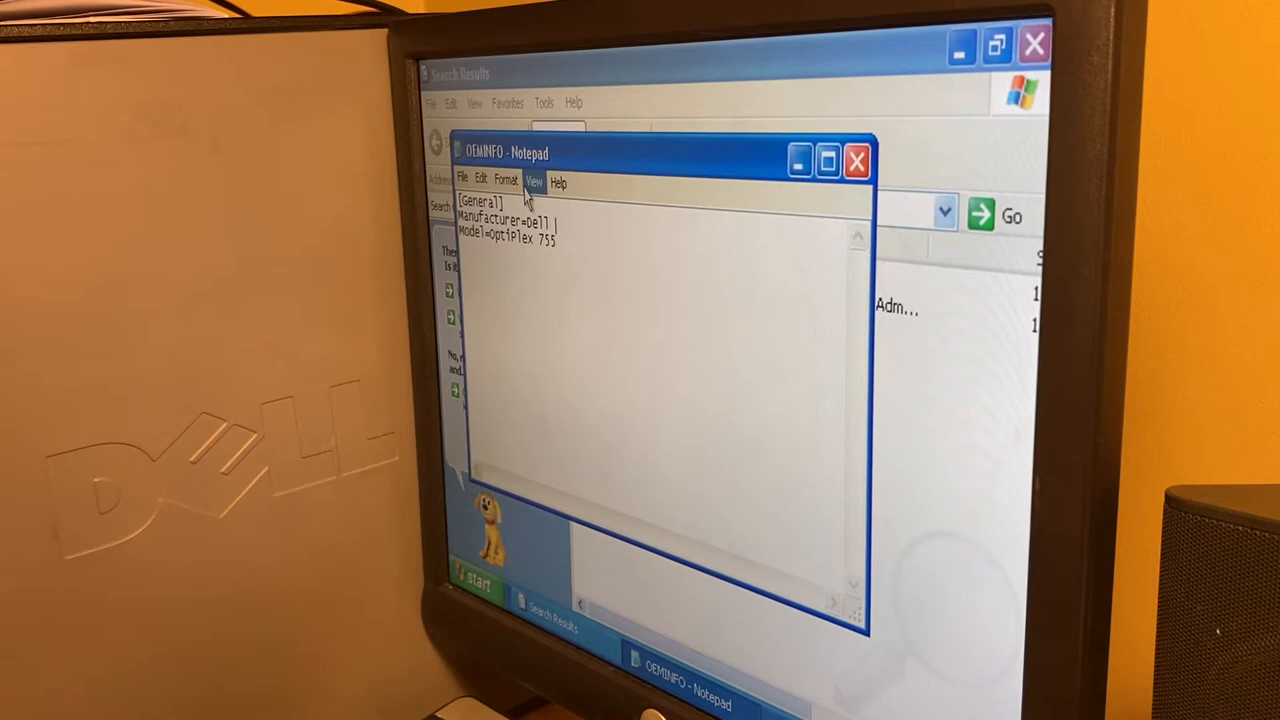
text(Inc.)
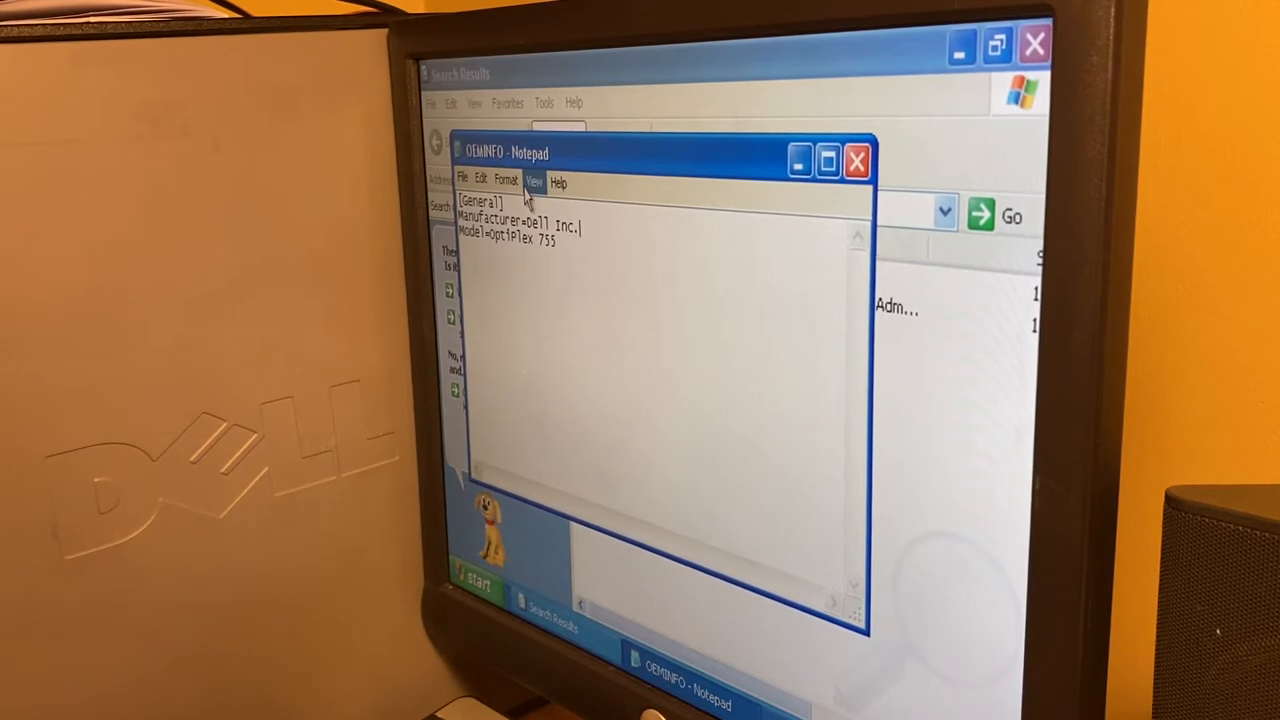
click(462, 179)
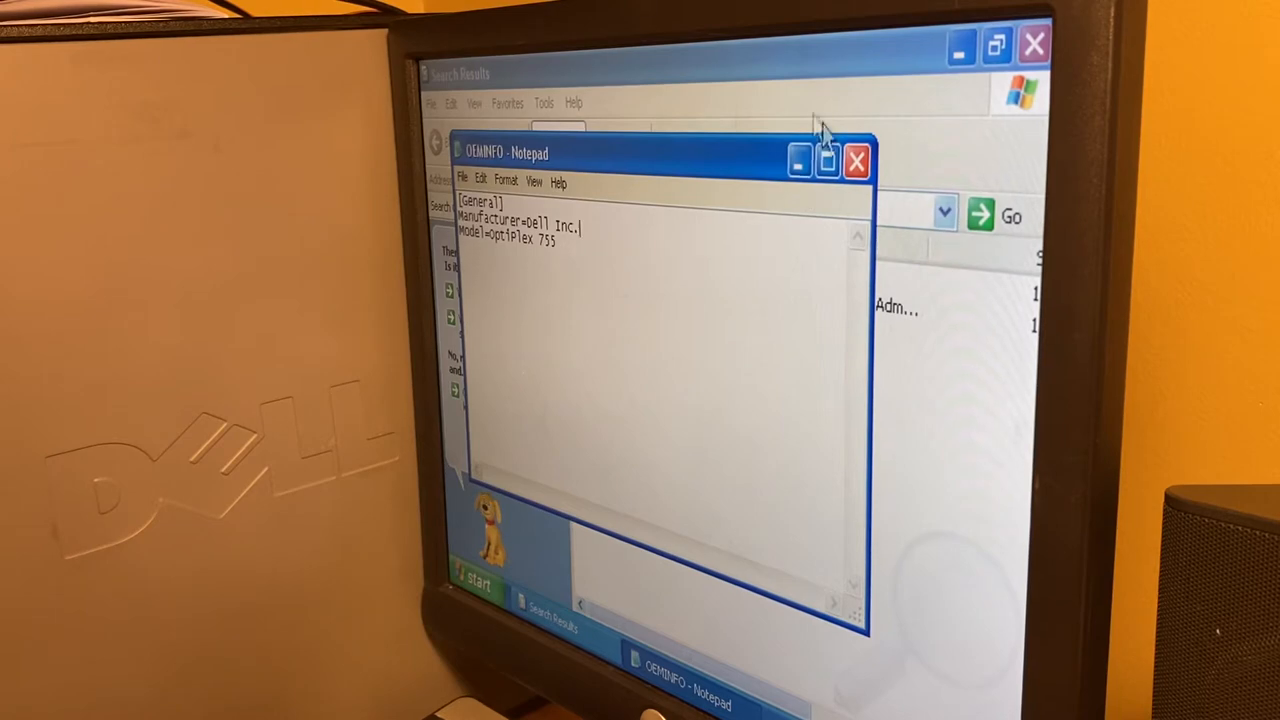
Step: Close Notepad and Search Results, and confirm System Properties shows Dell Inc. OptiPlex 755
click(856, 161)
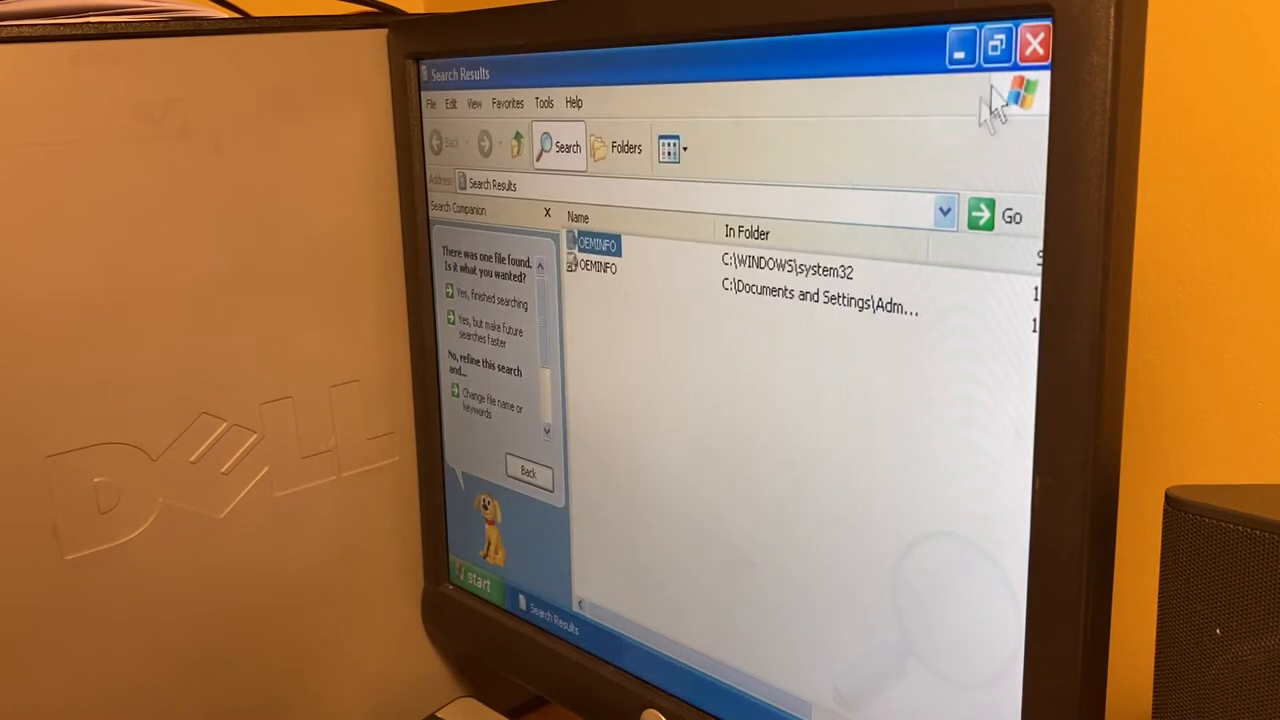
click(472, 583)
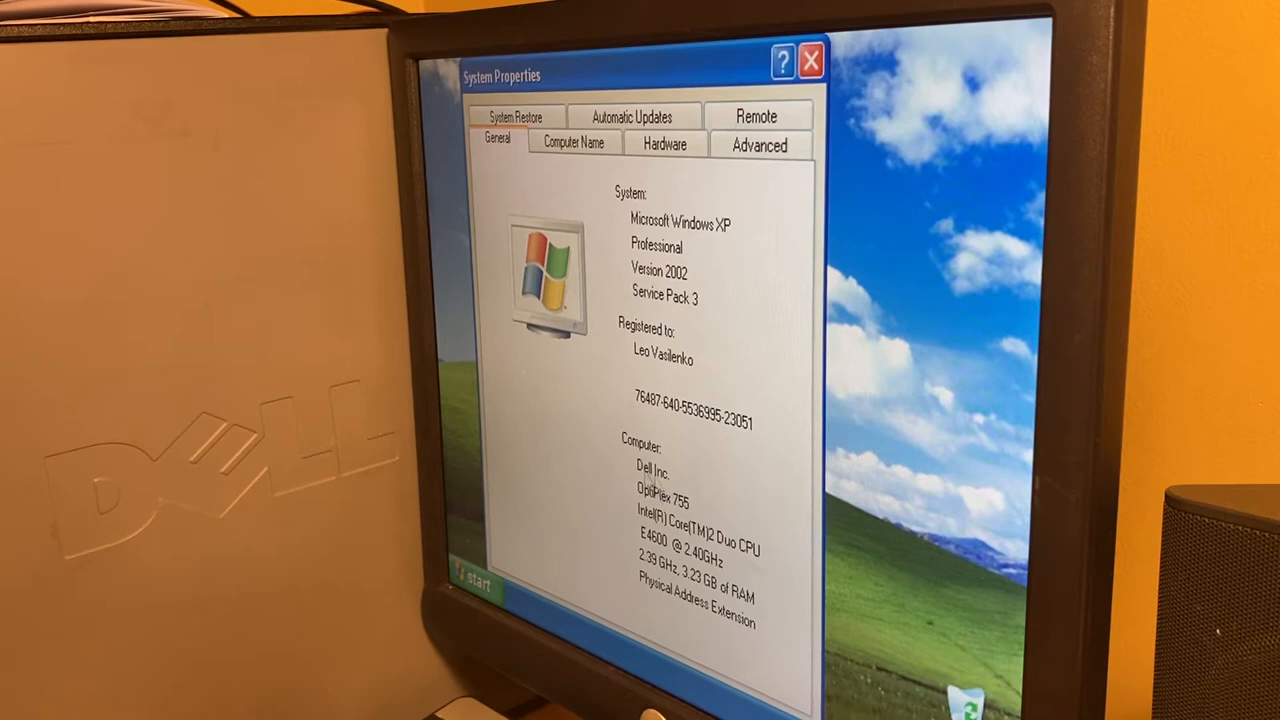
click(810, 59)
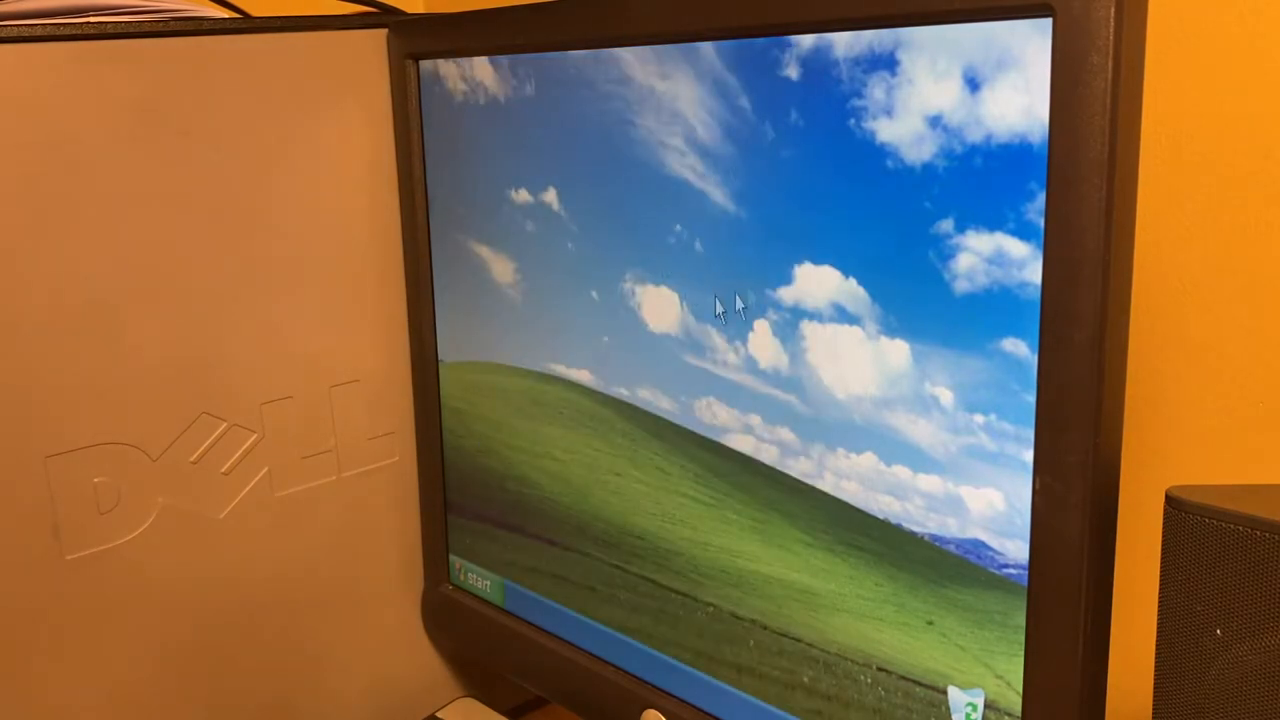
Step: Browse the Control Panel category view, close it, and reopen the Start menu
click(470, 587)
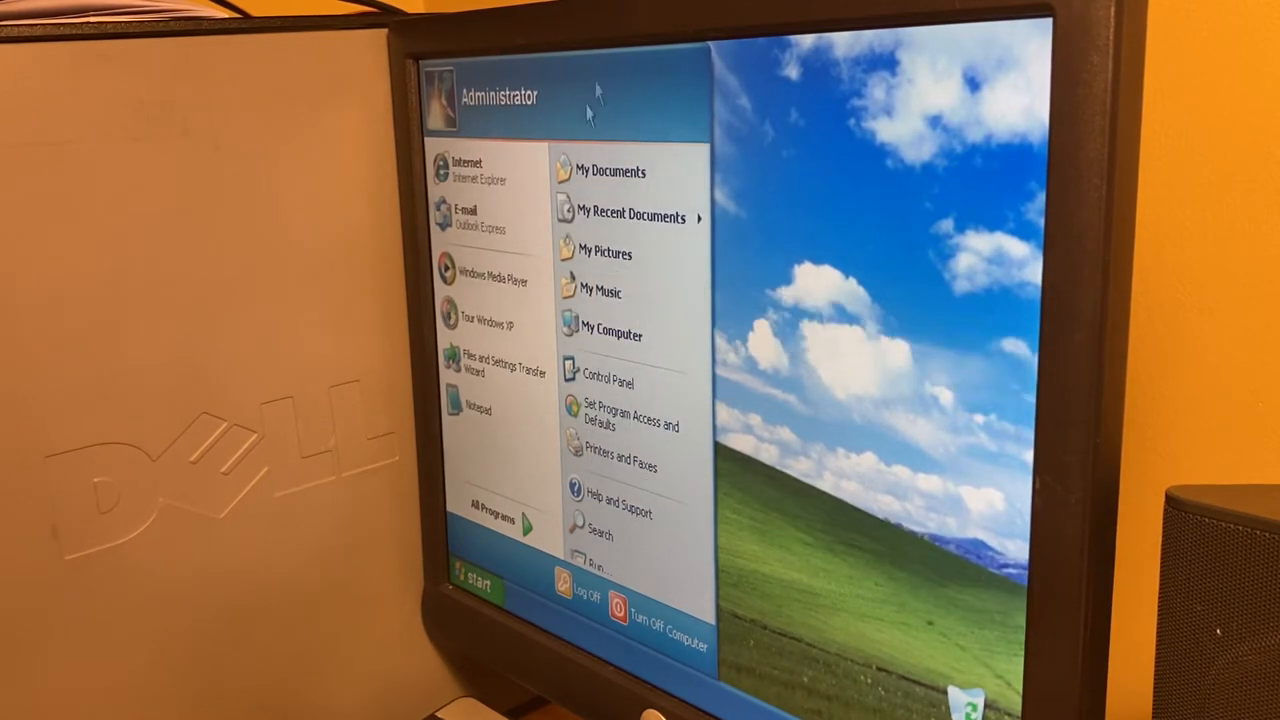
mouse_move(608, 382)
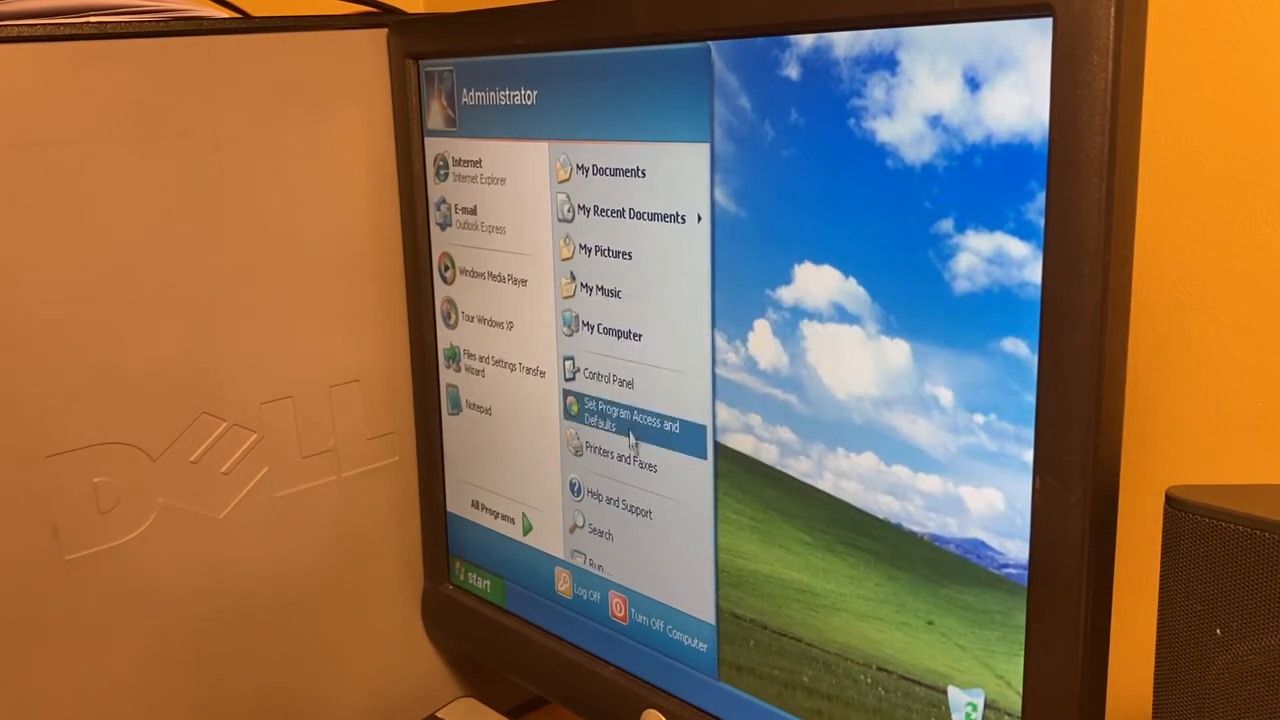
click(607, 382)
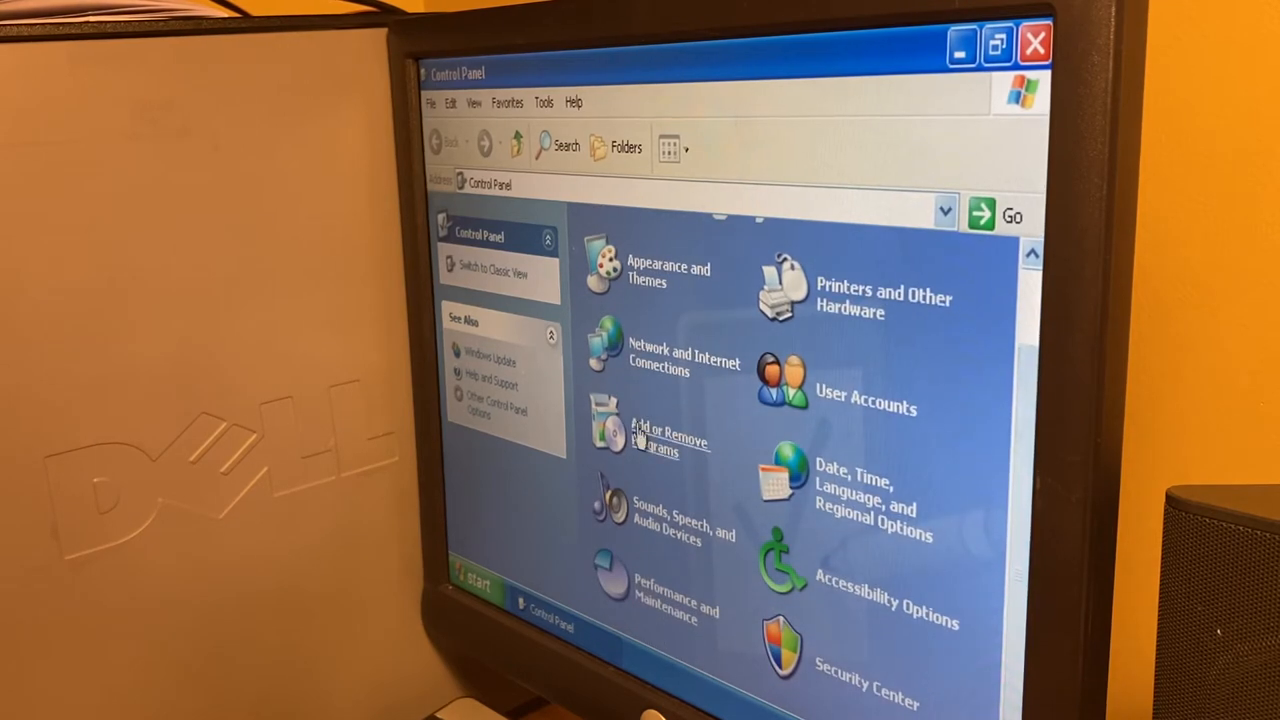
click(660, 437)
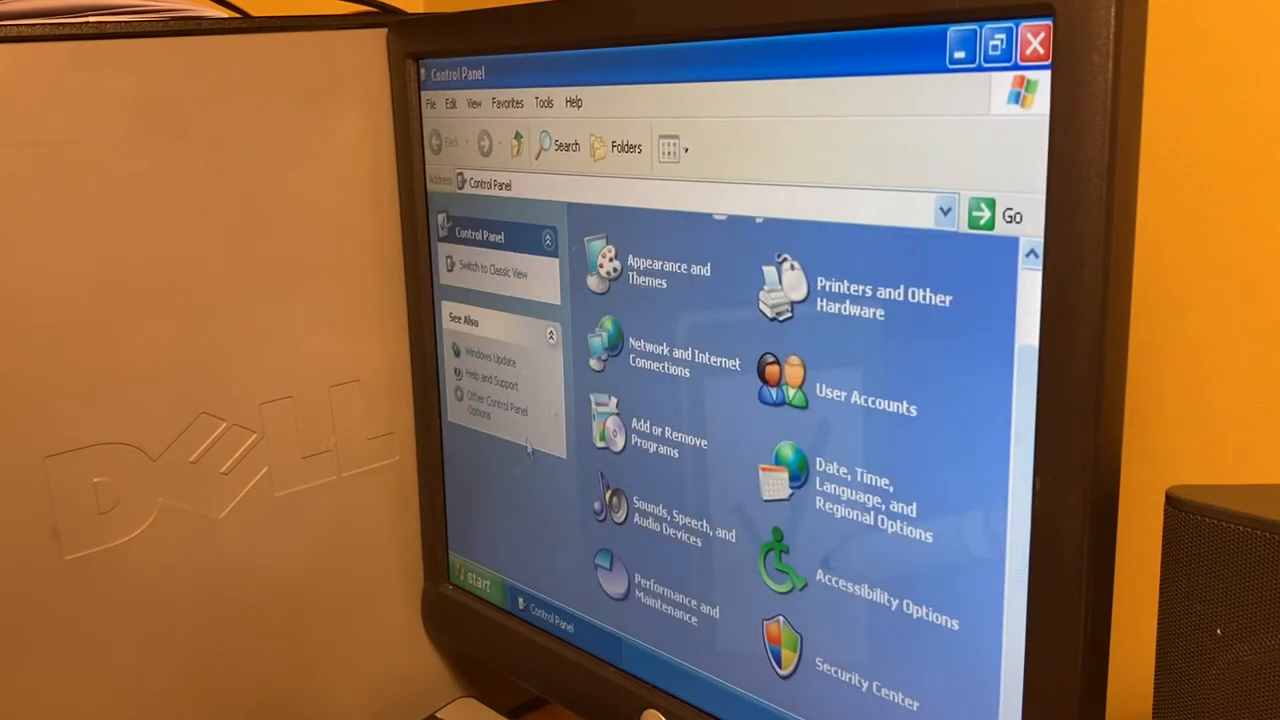
click(470, 583)
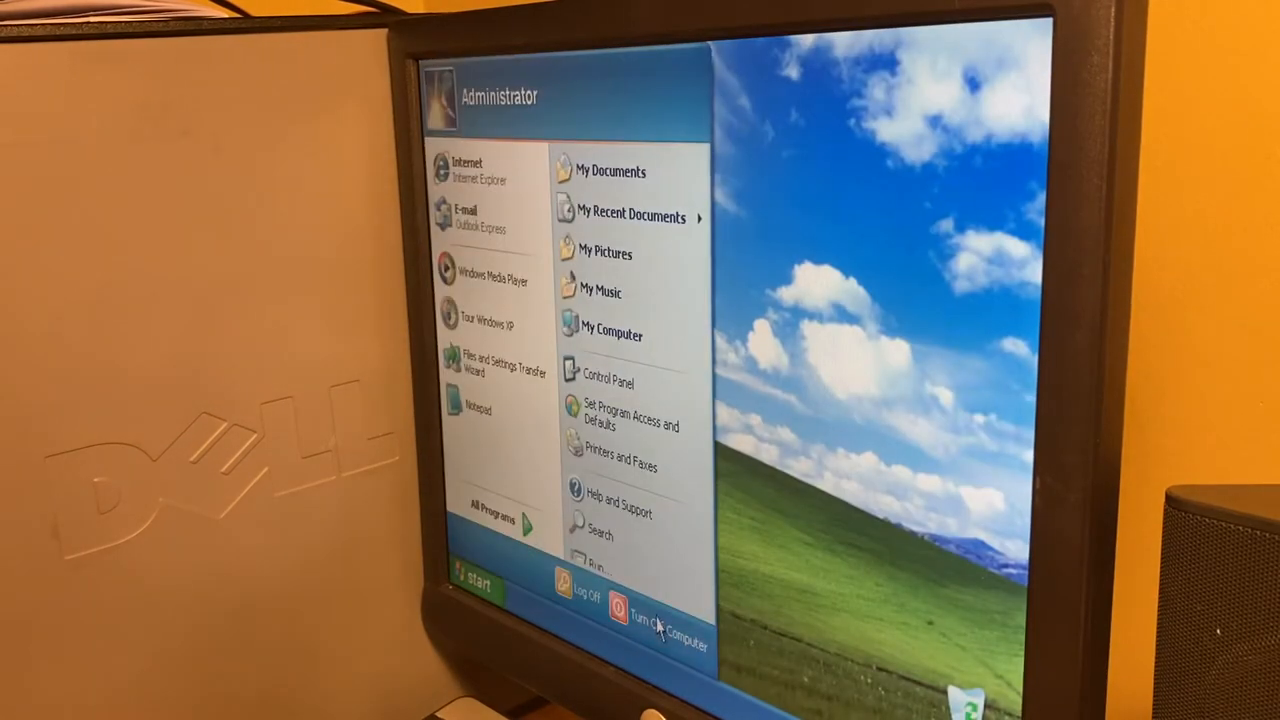
Step: Choose Turn Off Computer, then Turn Off to power down the Dell
click(655, 610)
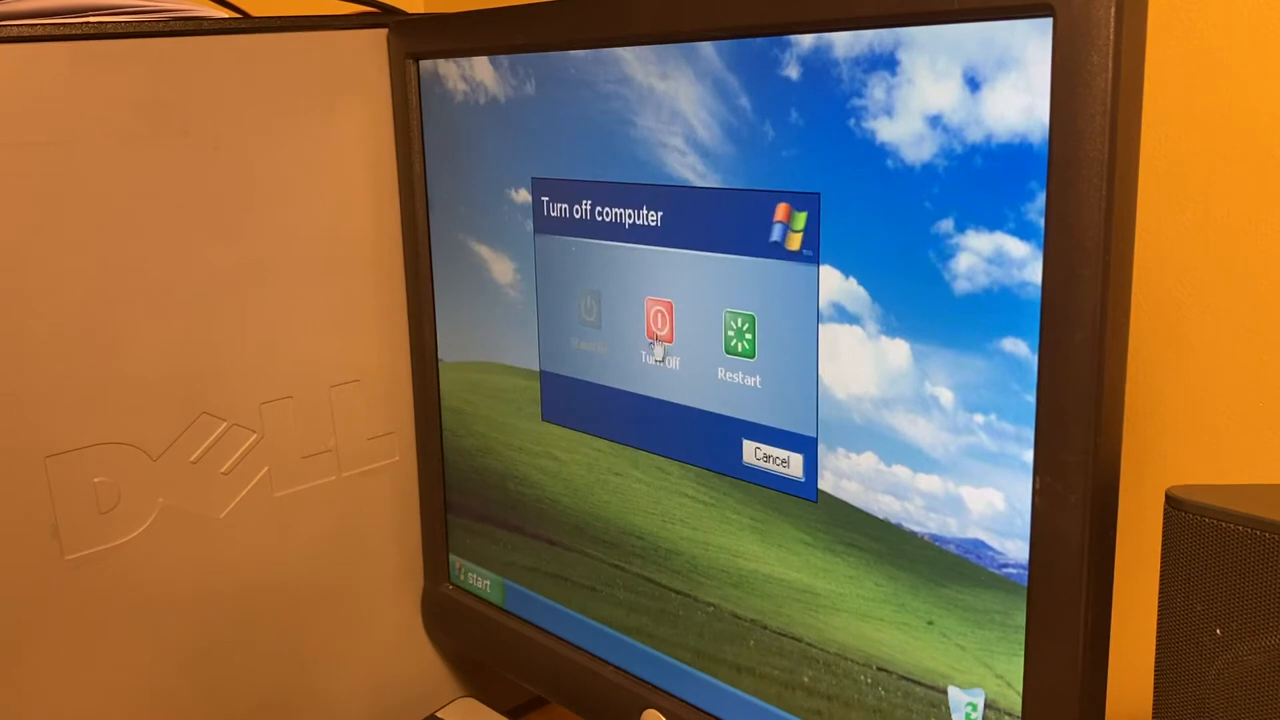
click(657, 325)
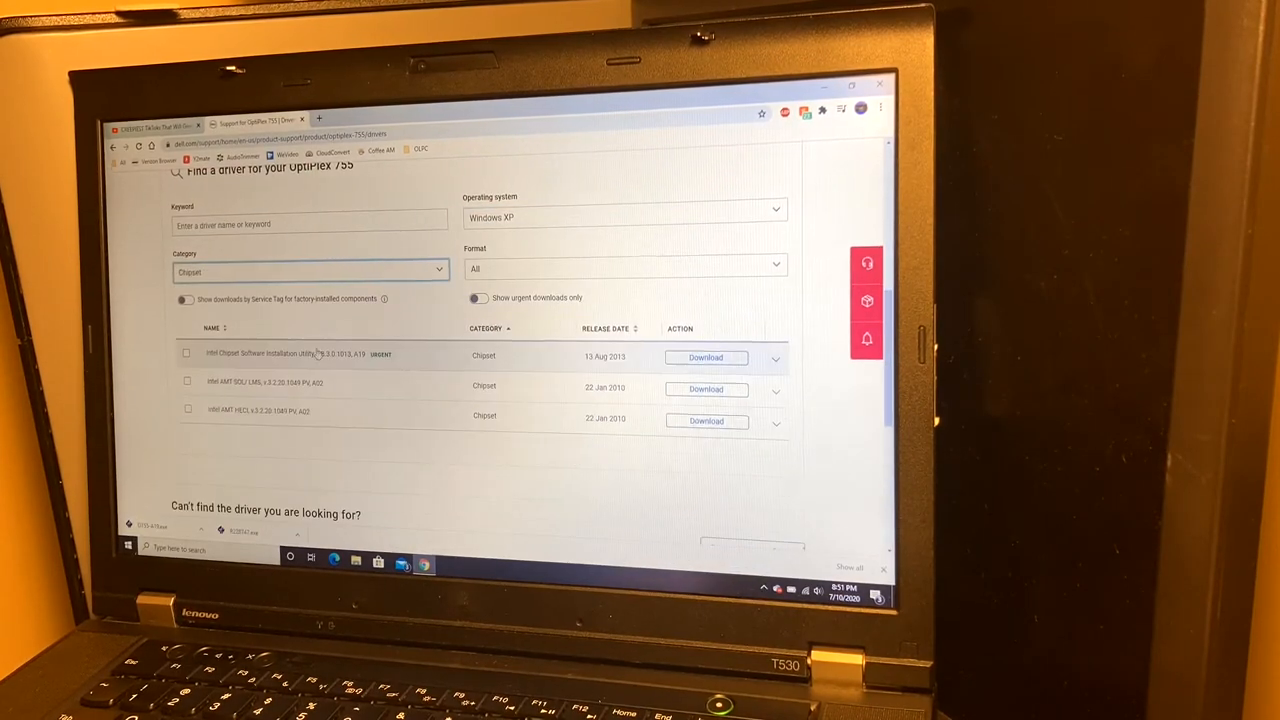
Step: Download the Intel chipset, Dell P2012H monitor and Intel network drivers for Windows XP
click(310, 271)
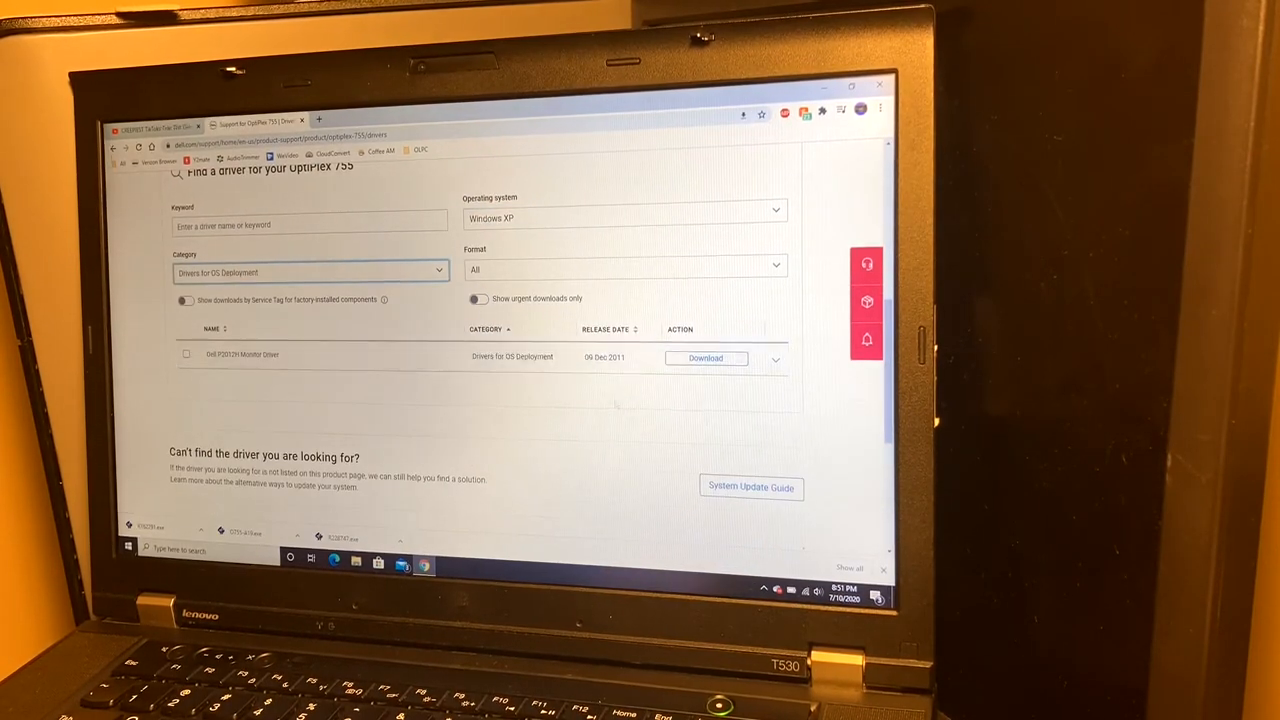
click(480, 297)
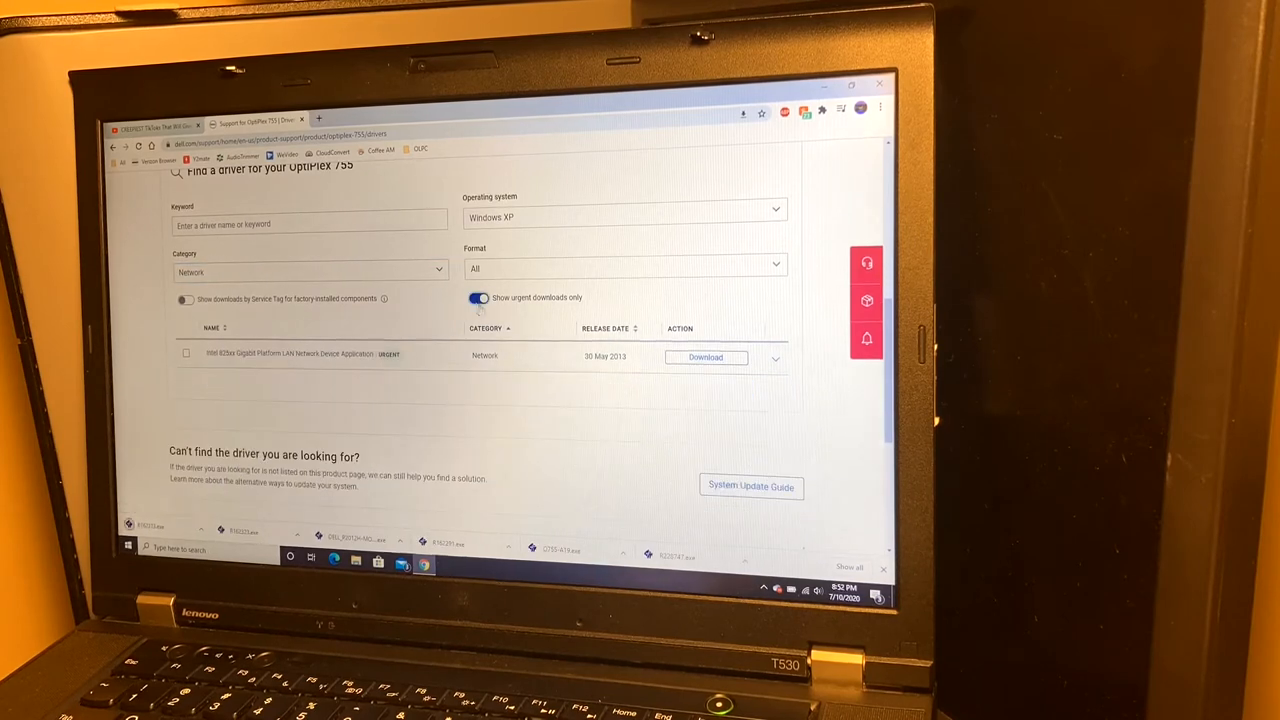
click(310, 275)
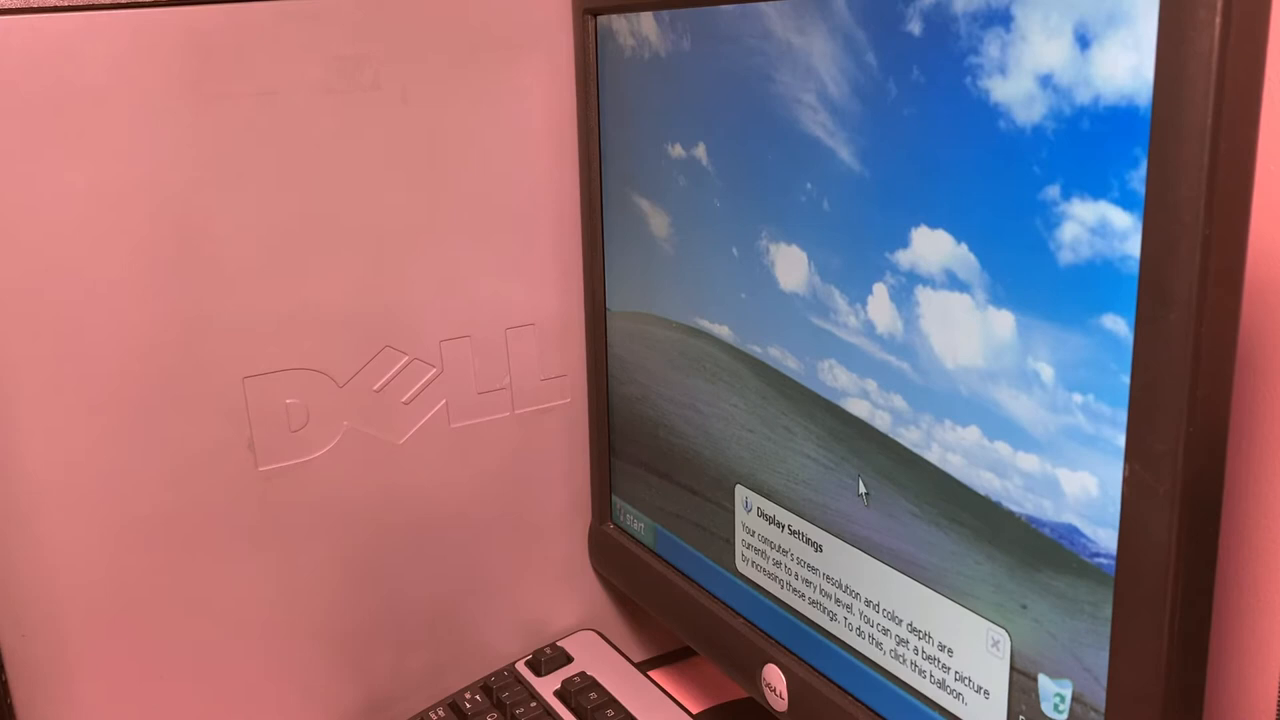
Step: Open My Computer, bring up Local Disk (C:) options, then close the window
click(630, 521)
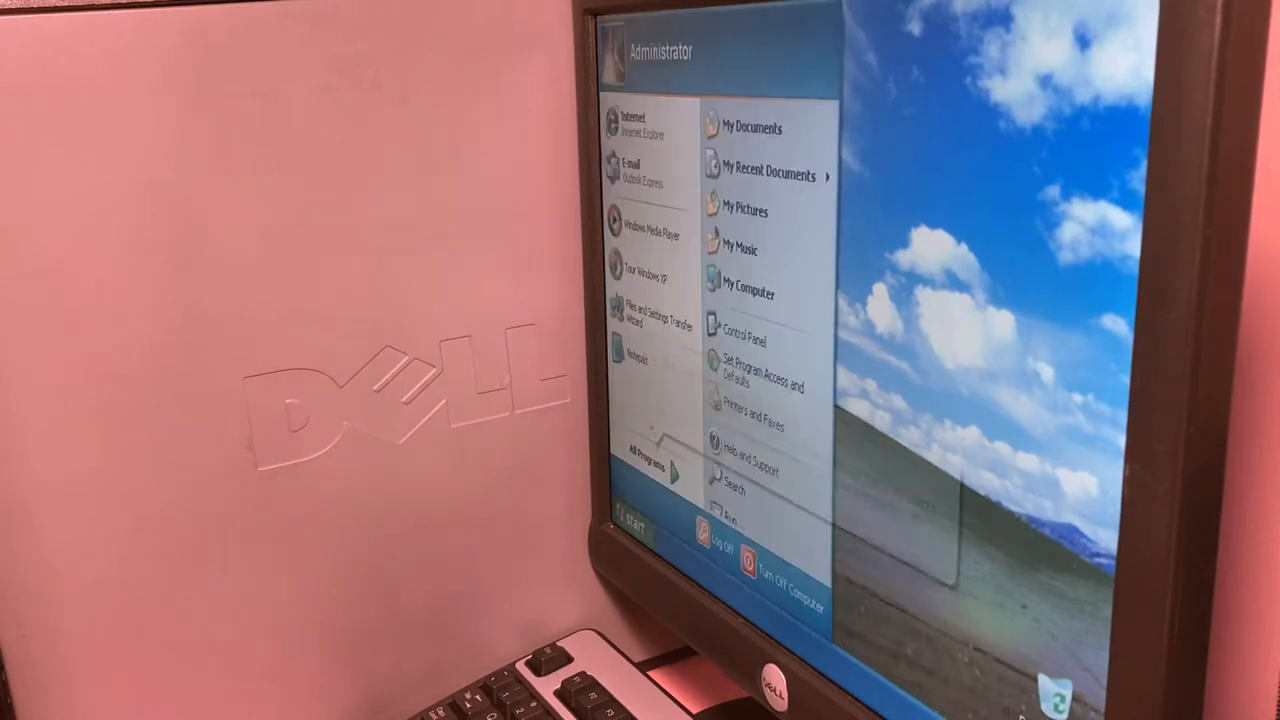
mouse_move(748, 290)
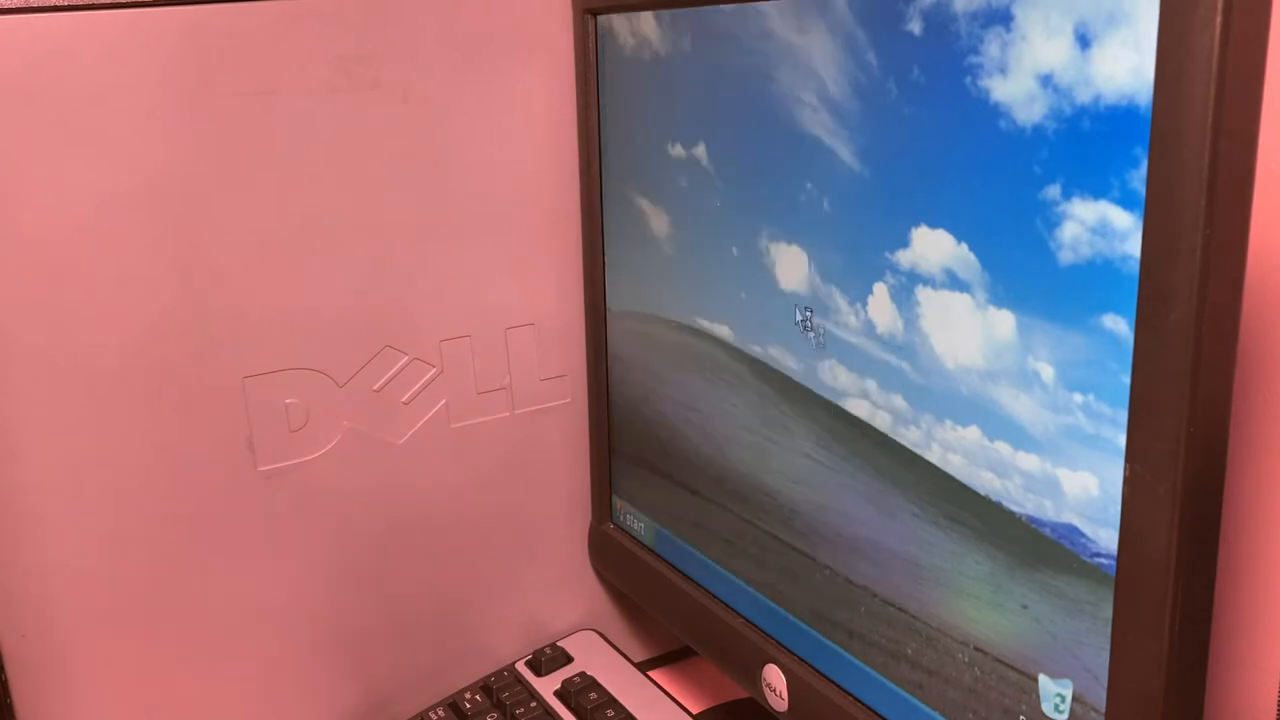
right_click(782, 459)
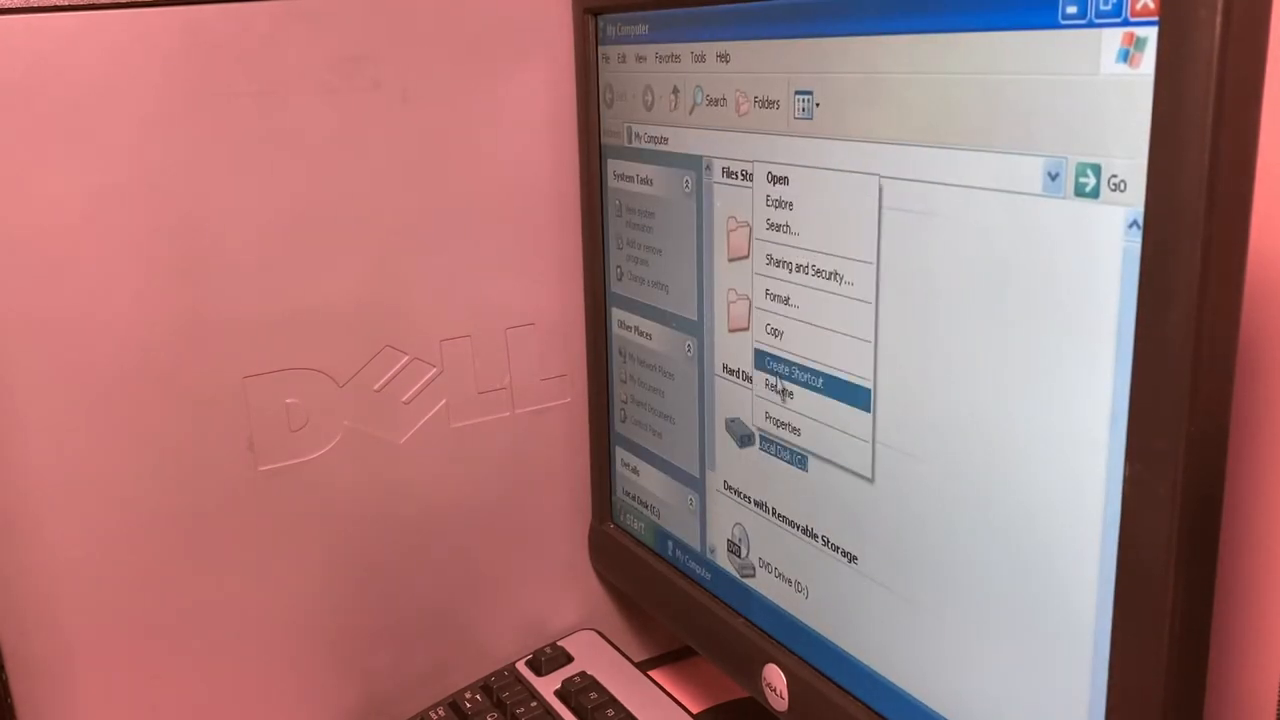
click(782, 430)
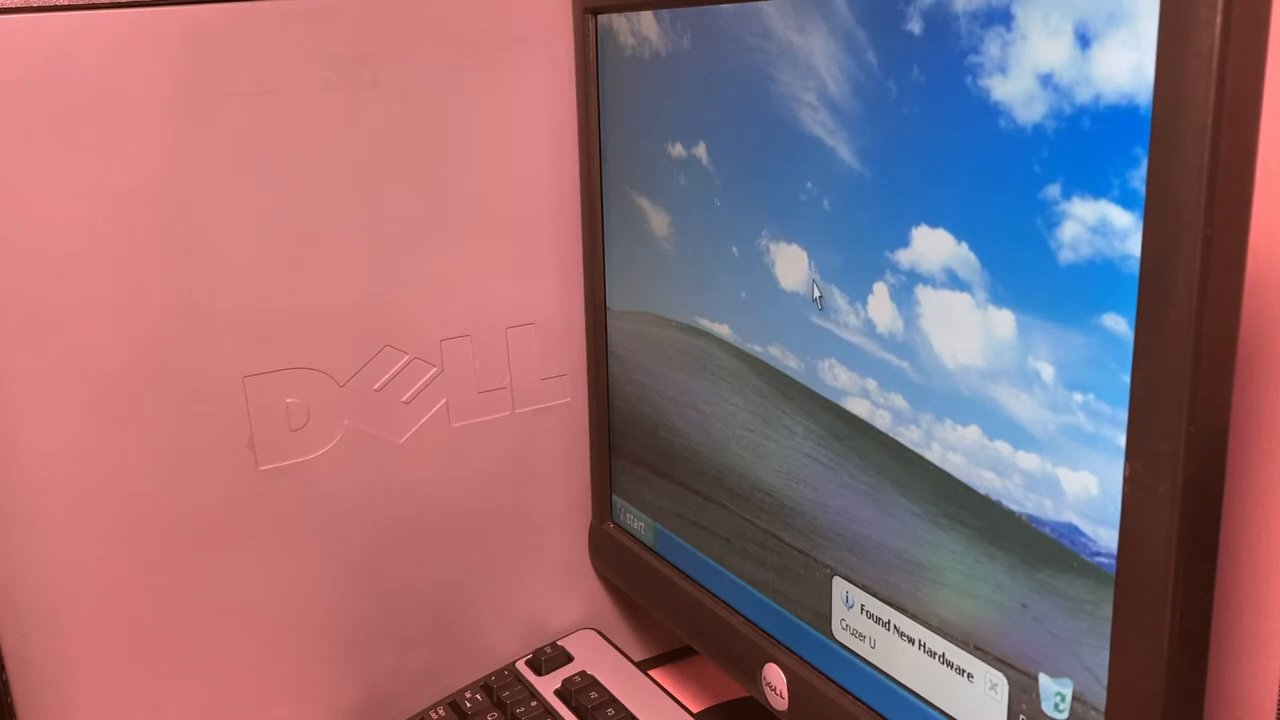
mouse_move(965, 340)
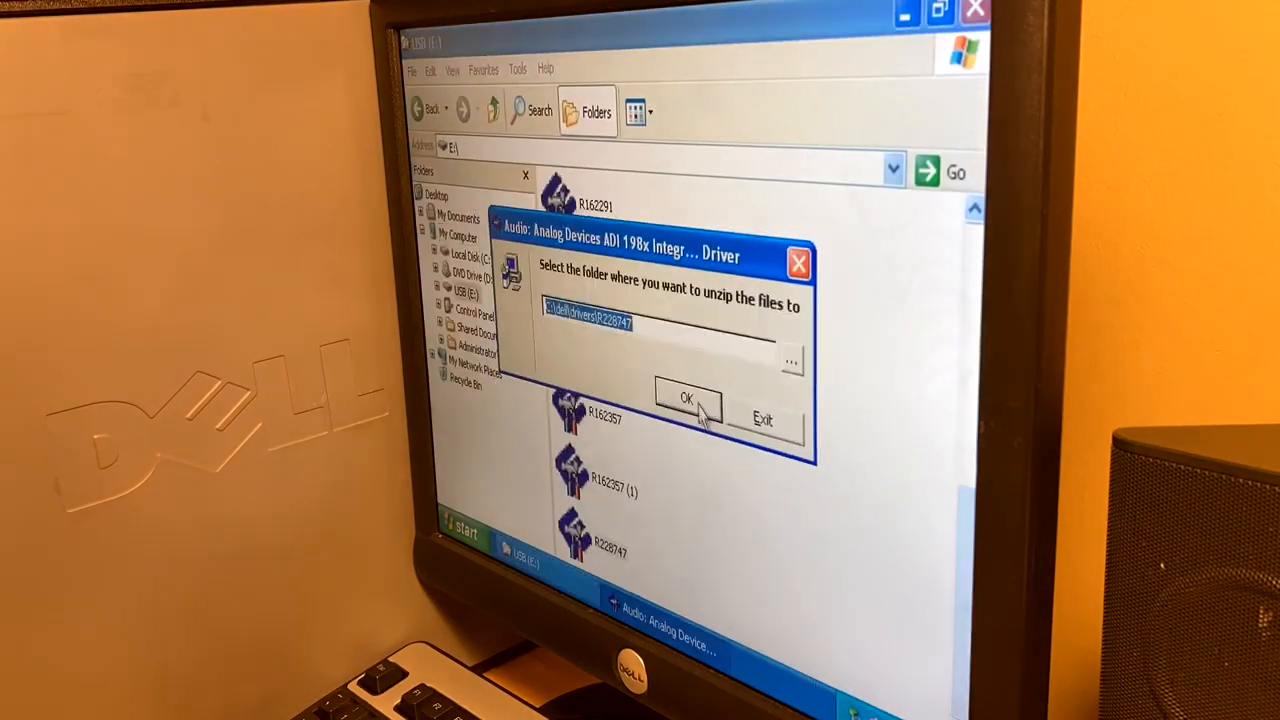
Step: Extract the audio driver, run package R162323, and open the USB drive's 'ya' folder
click(686, 399)
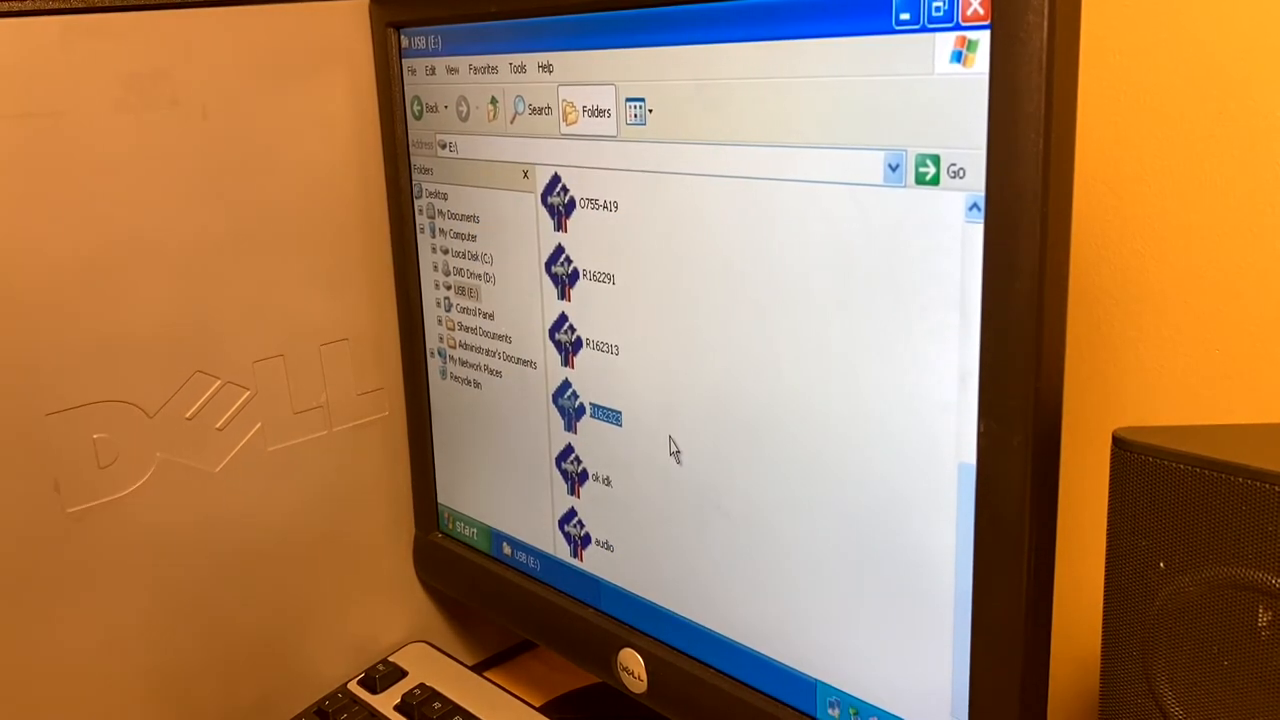
double_click(600, 415)
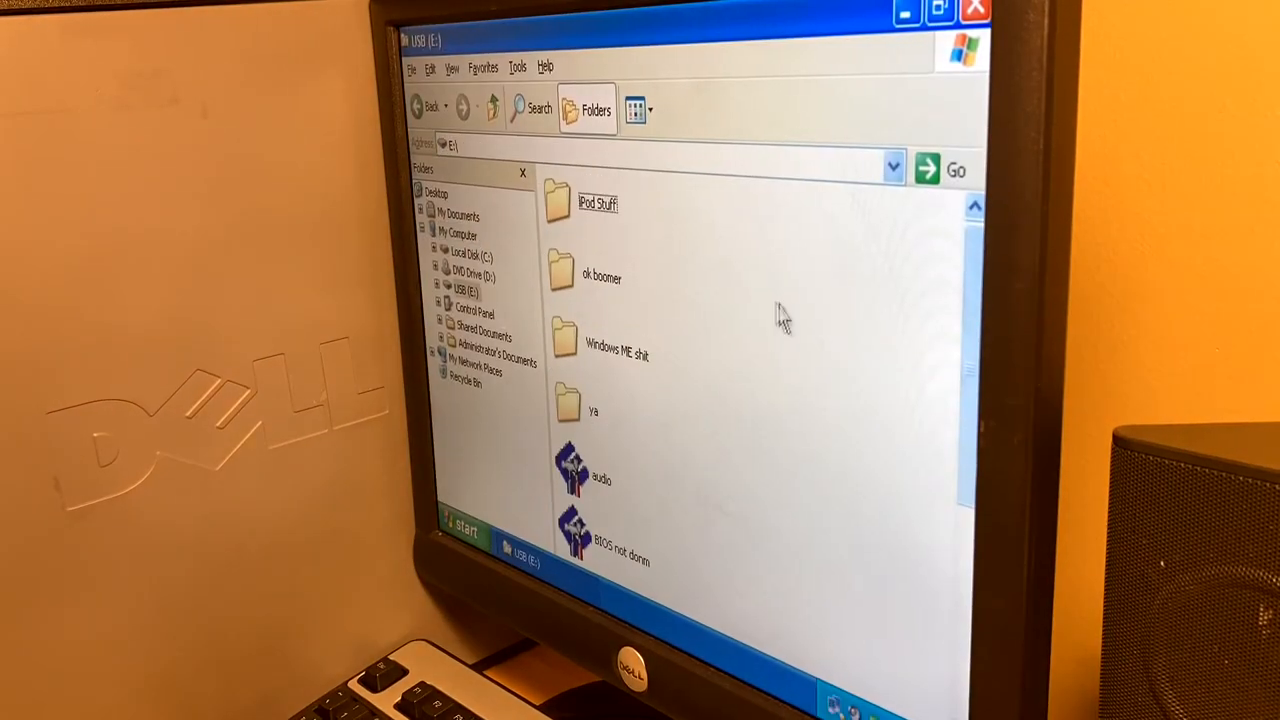
double_click(593, 410)
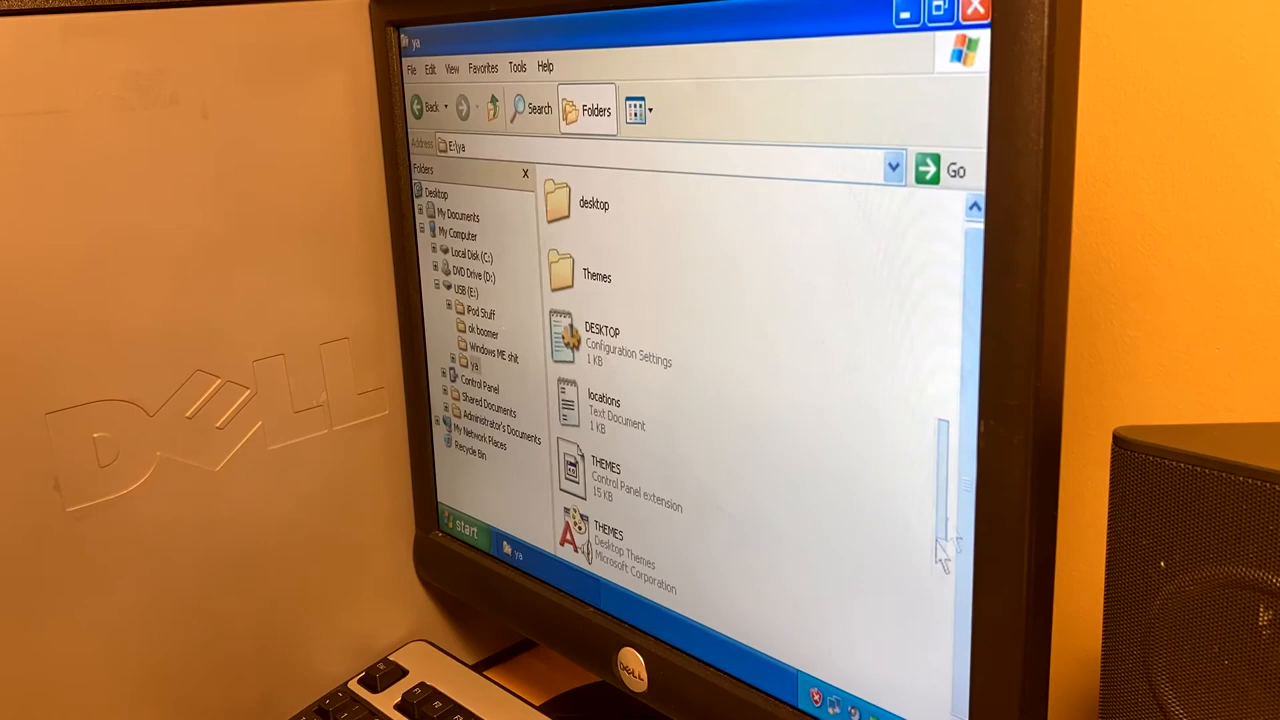
click(975, 11)
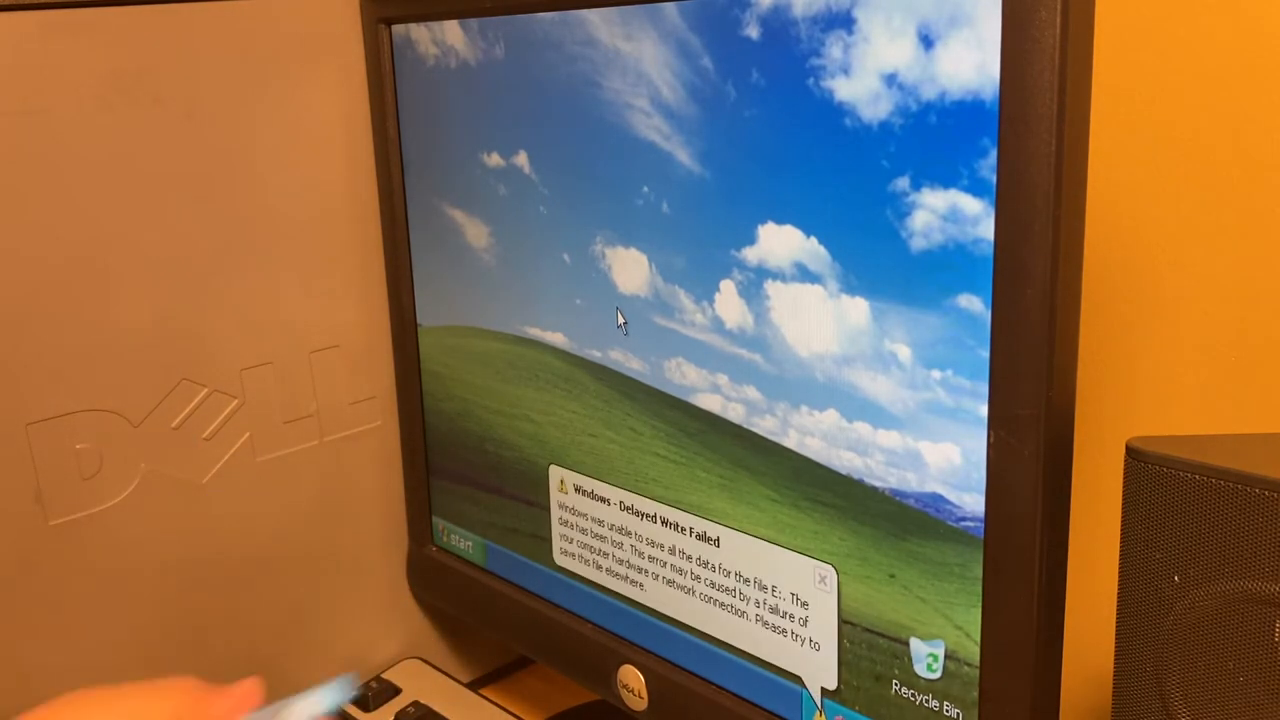
mouse_move(815, 625)
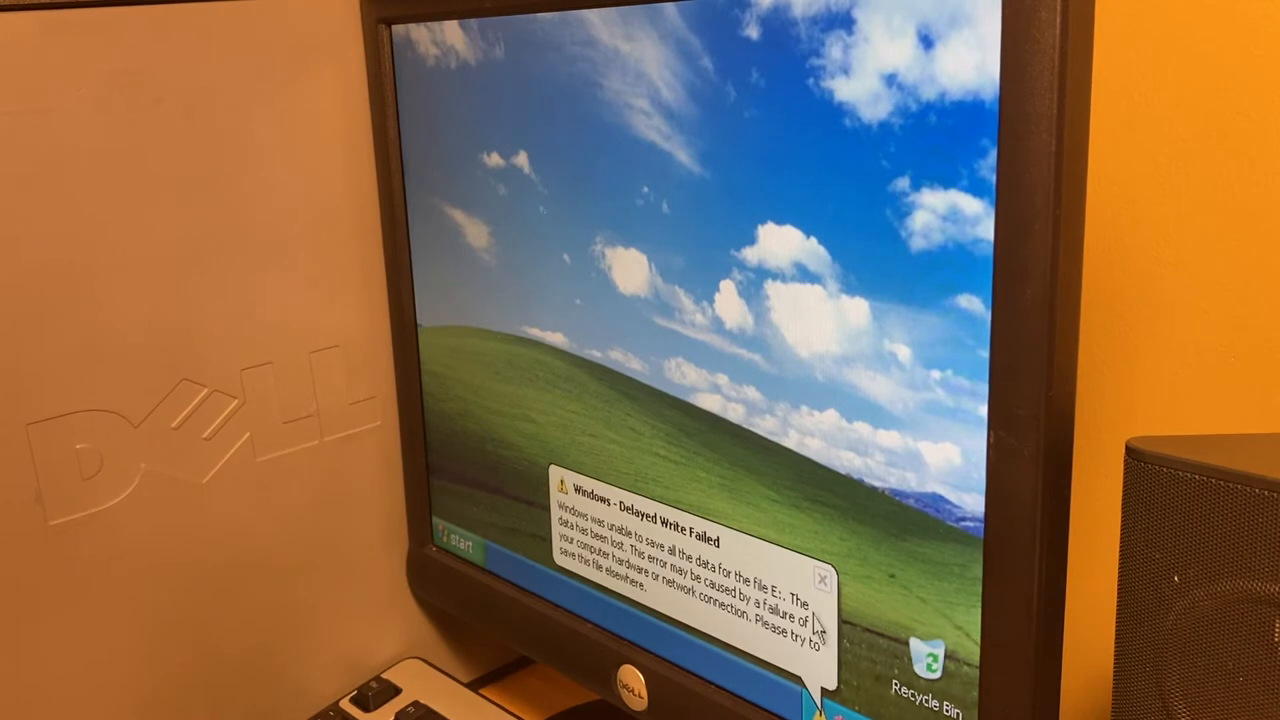
Step: Dismiss the Delayed Write Failed warning for drive E: and bring up Security Center
click(822, 580)
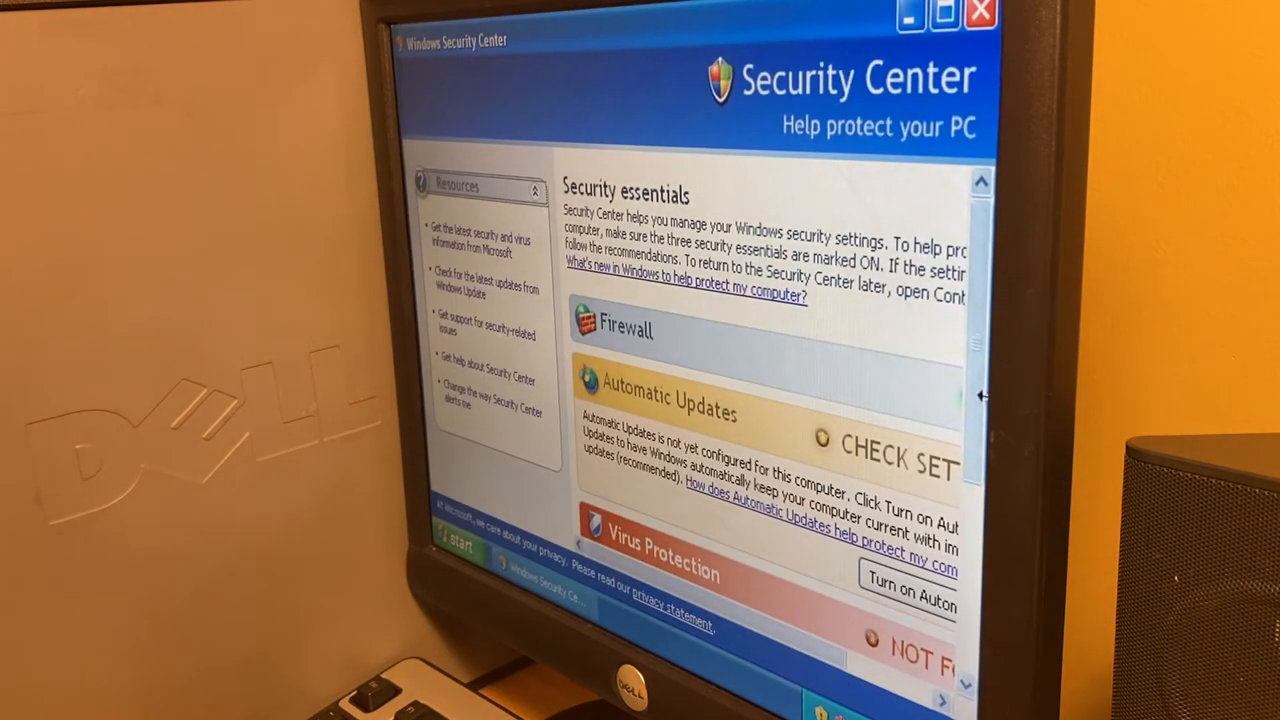
click(978, 13)
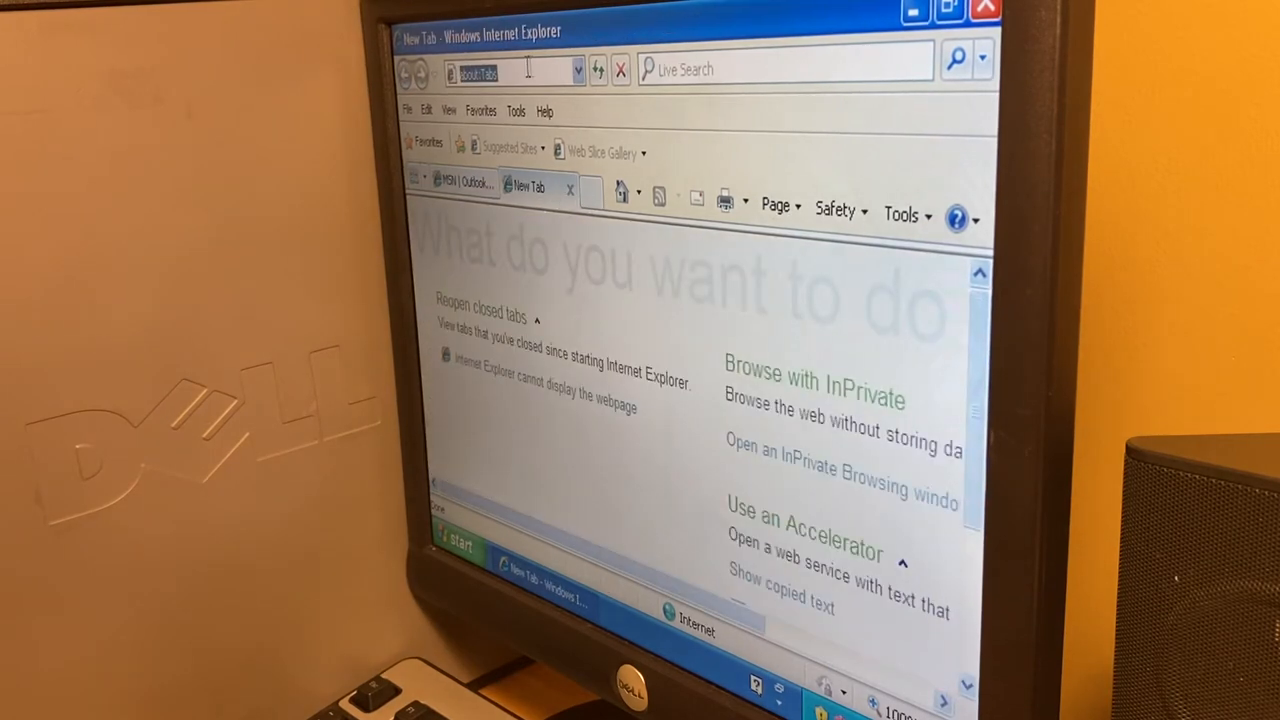
text(www.google.com/acll?sa)
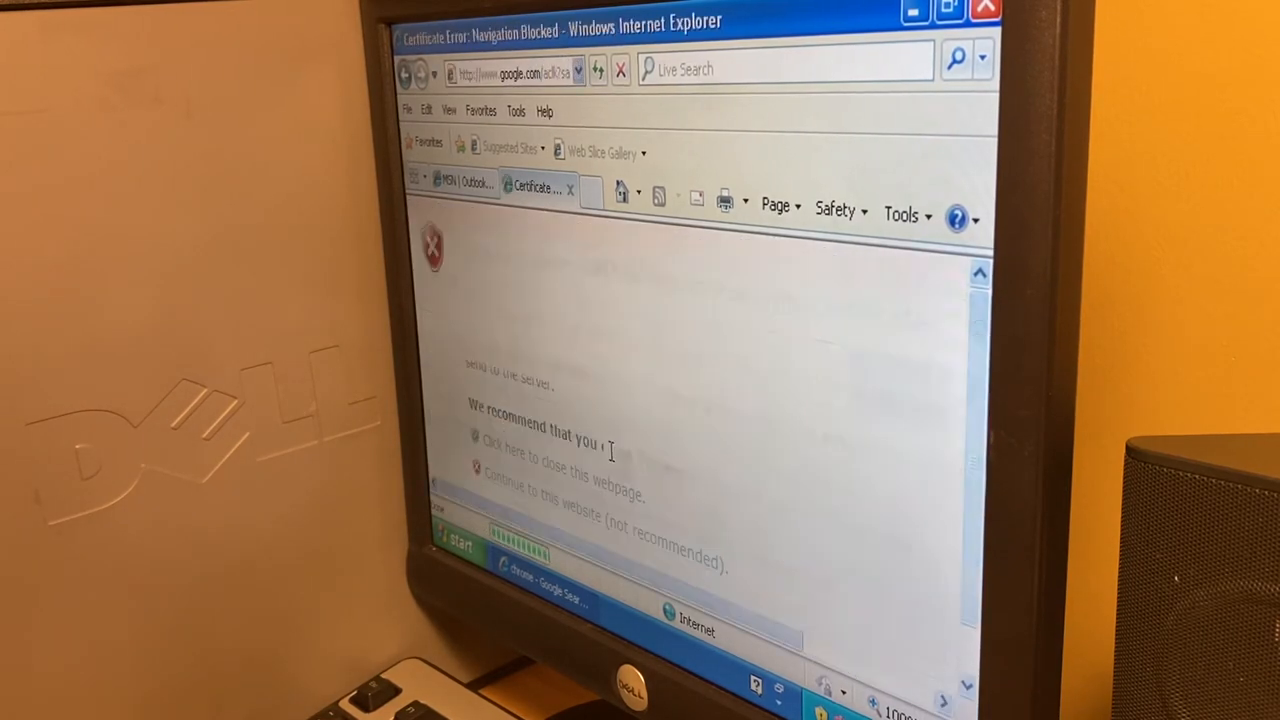
click(563, 492)
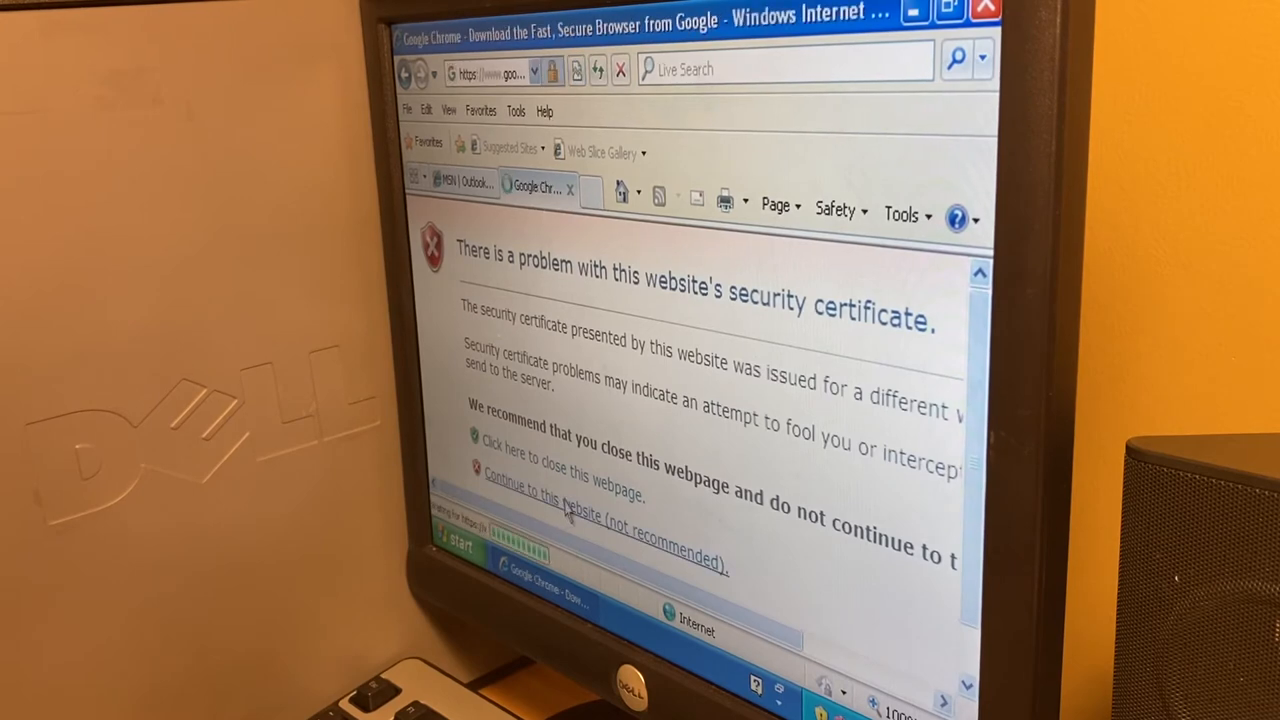
click(563, 493)
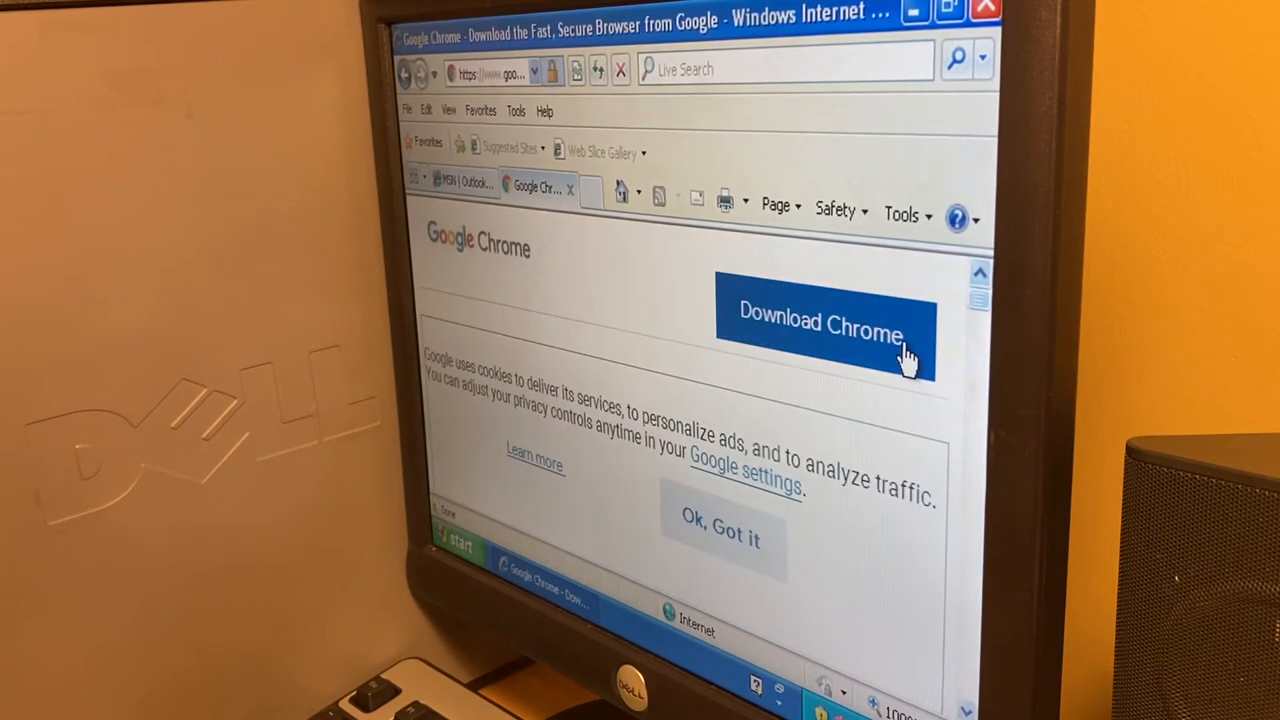
Step: Download Google Chrome, accept and install it, and close all browser tabs
click(818, 325)
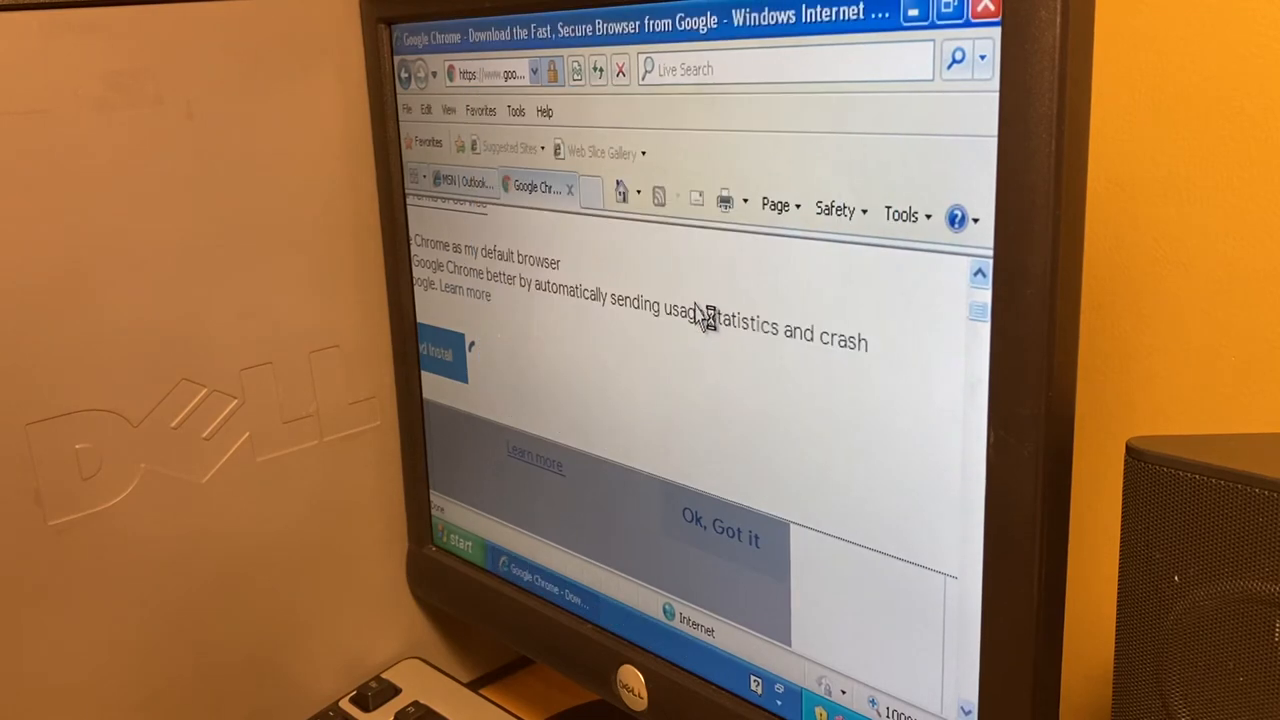
click(985, 11)
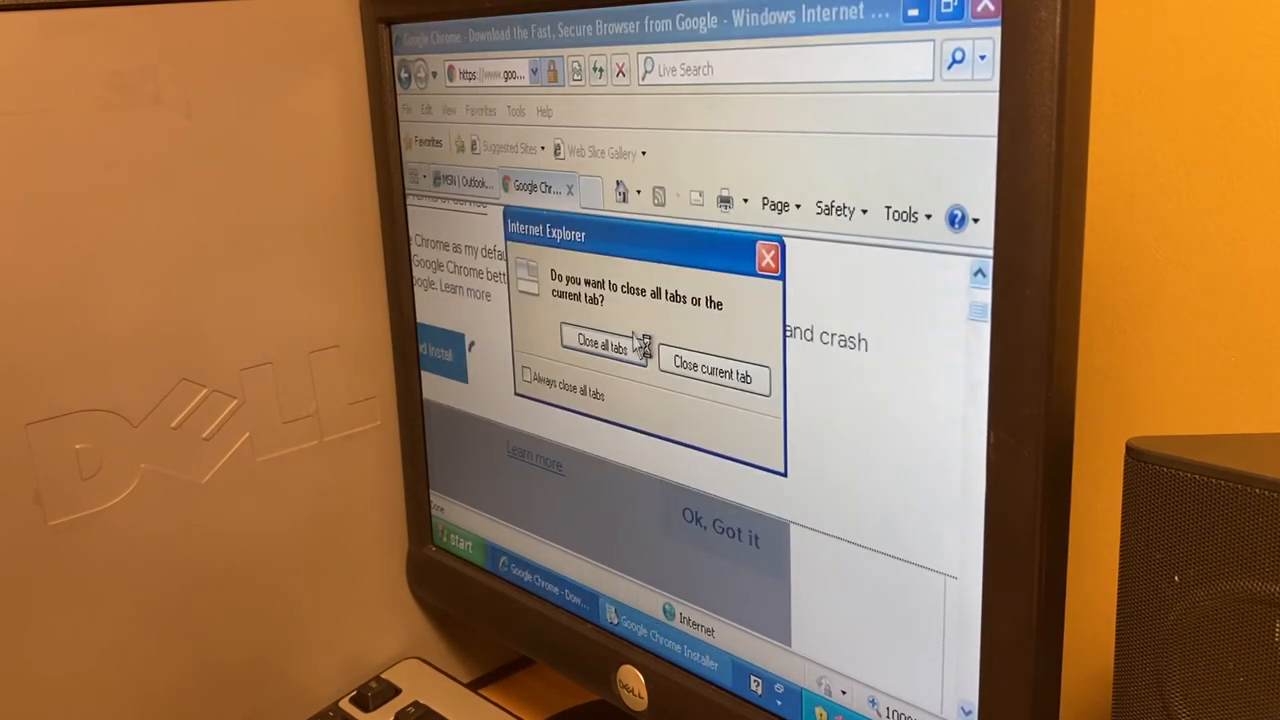
click(600, 342)
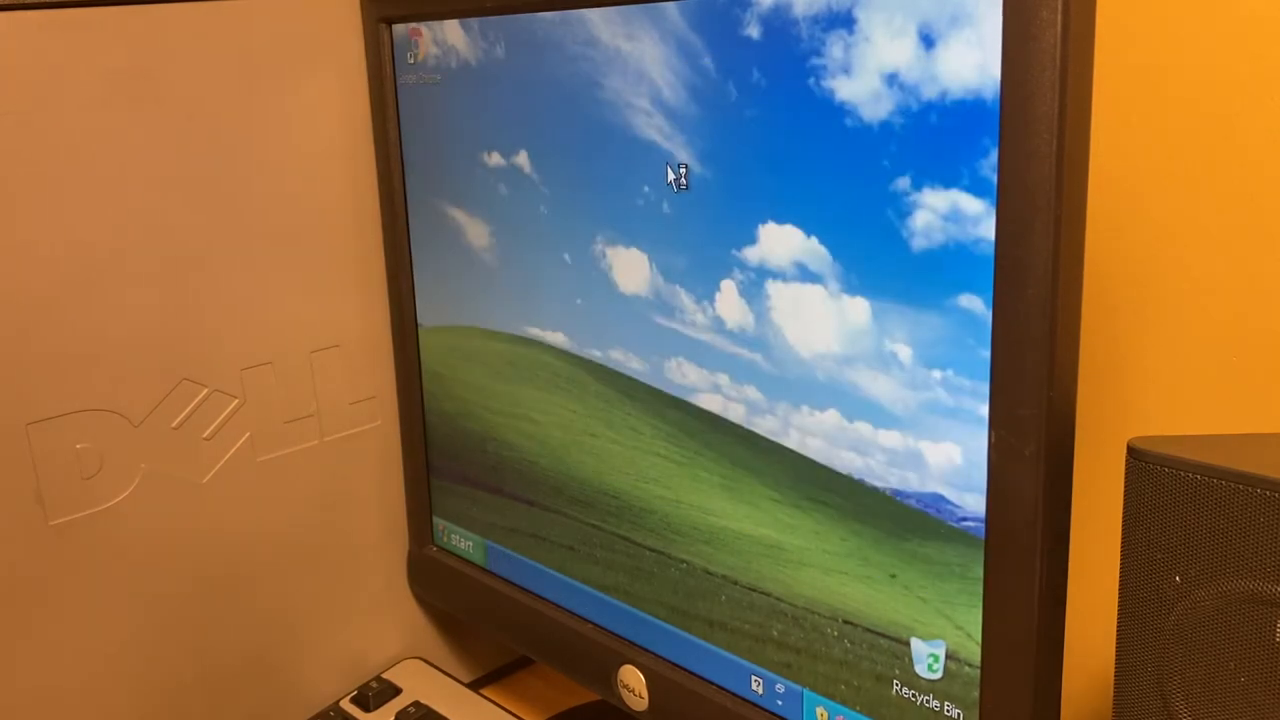
Step: Launch Google Chrome from its desktop shortcut
double_click(415, 50)
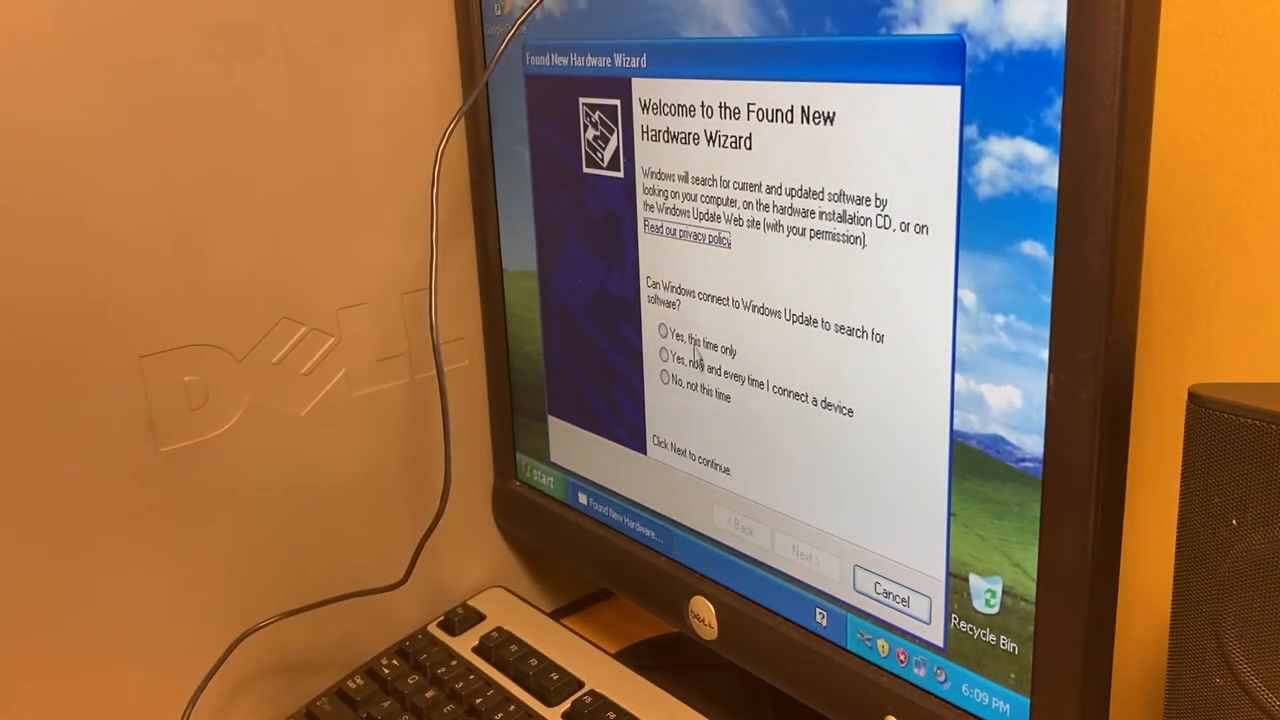
Step: Install the QuickCam Fusion driver automatically, checking Windows Update this time only
click(663, 330)
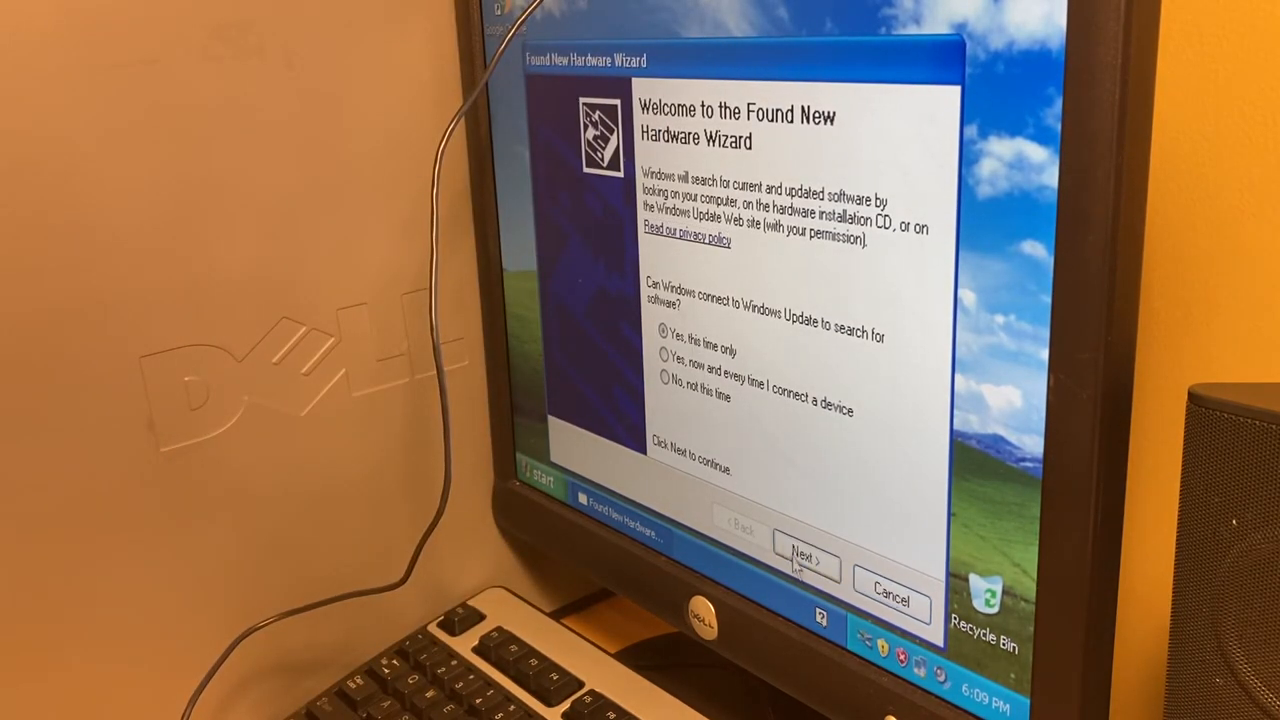
click(805, 558)
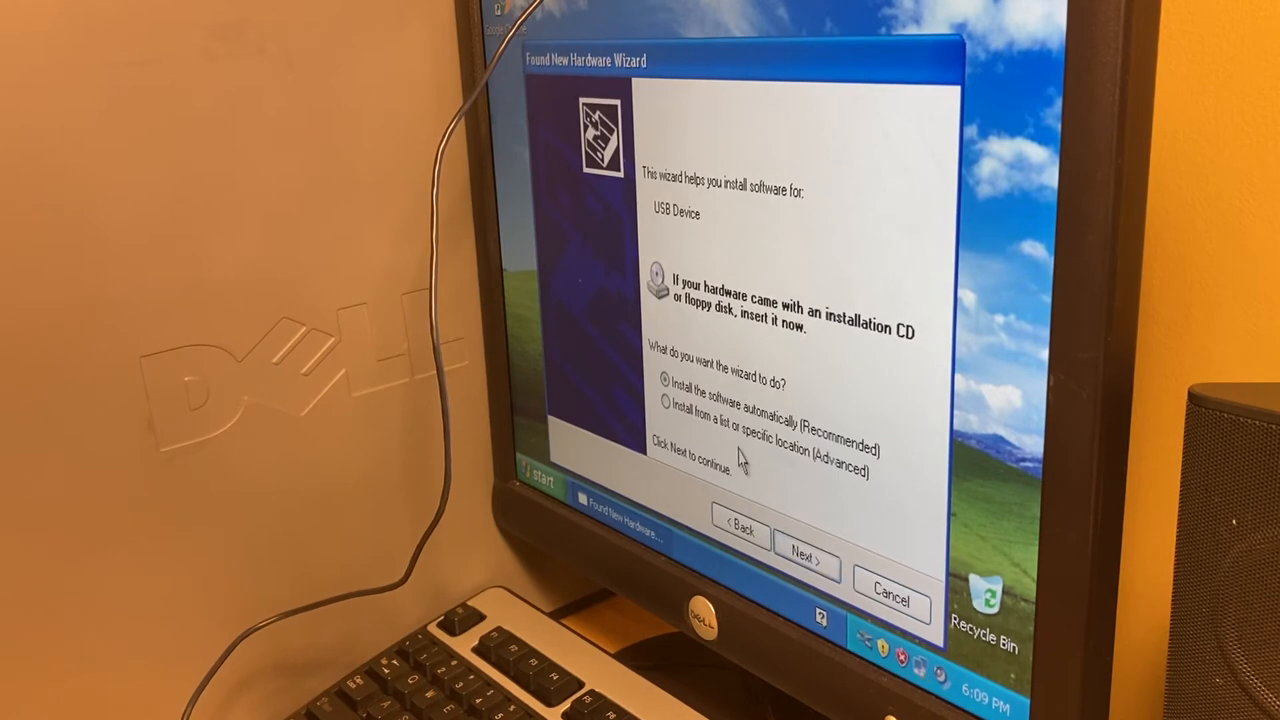
click(805, 557)
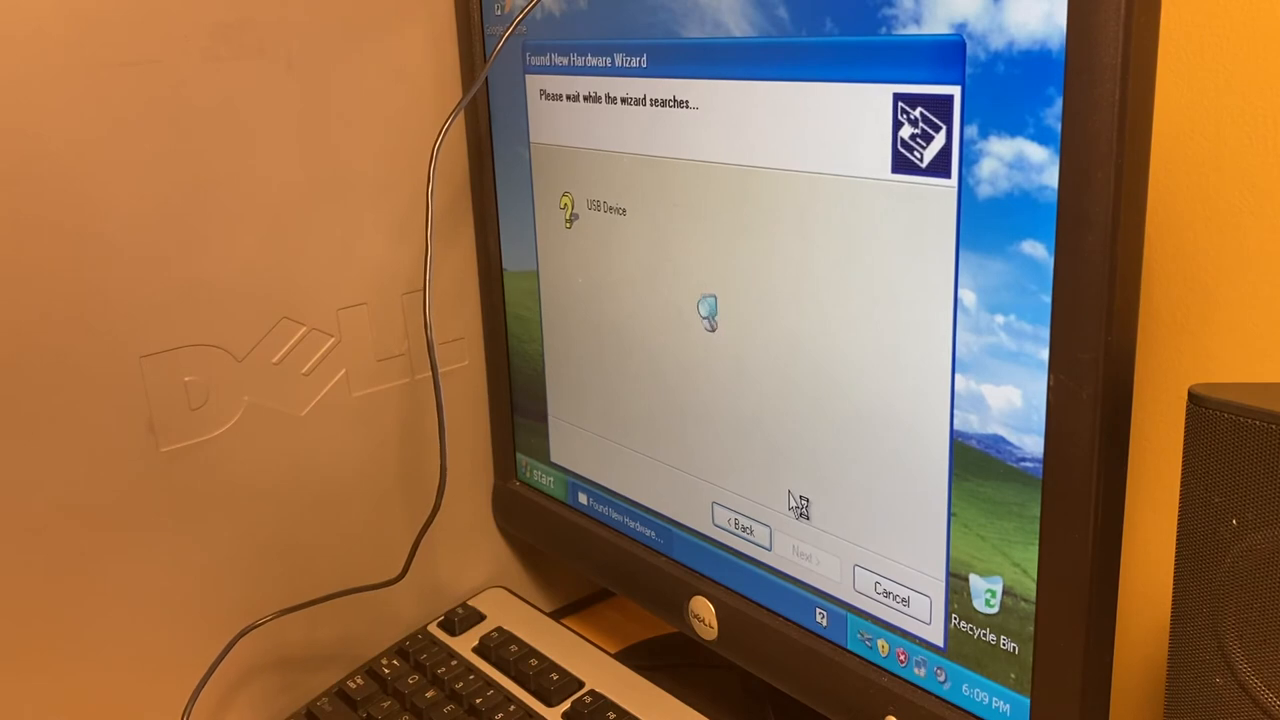
mouse_move(770, 325)
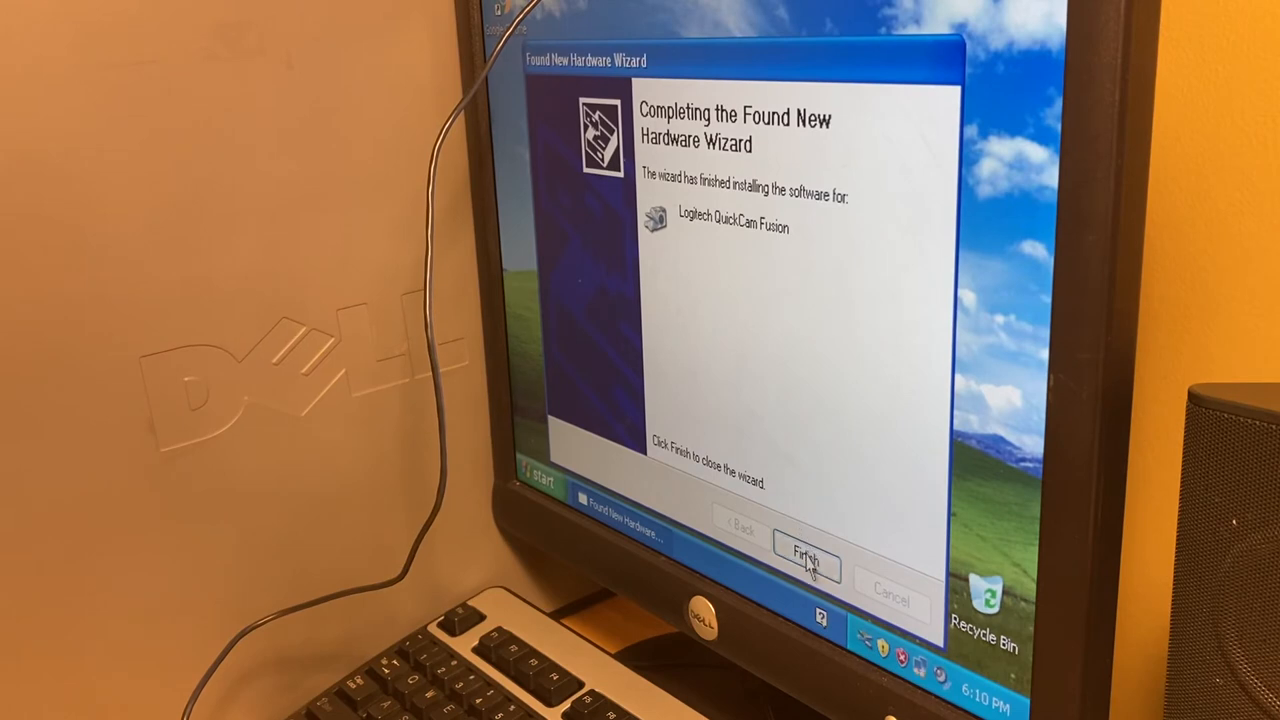
click(806, 553)
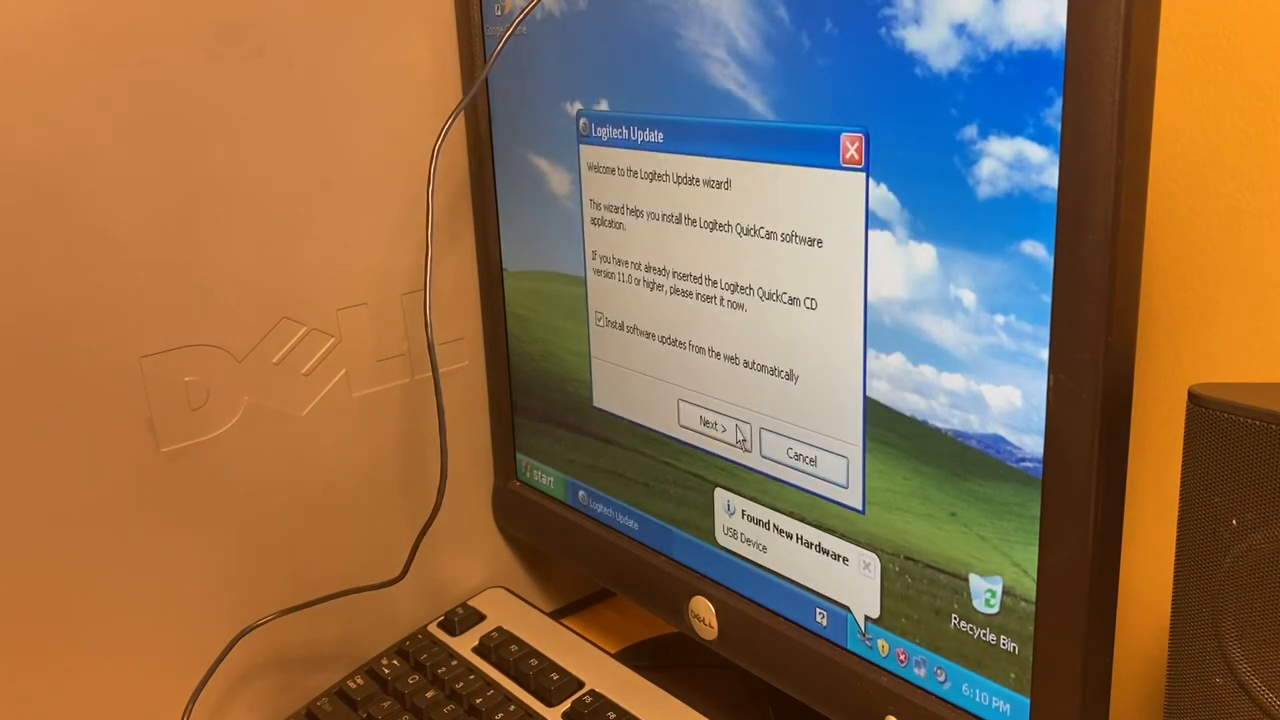
Step: Close Logitech Update and dismiss the new-hardware and ready-to-use notifications
click(710, 423)
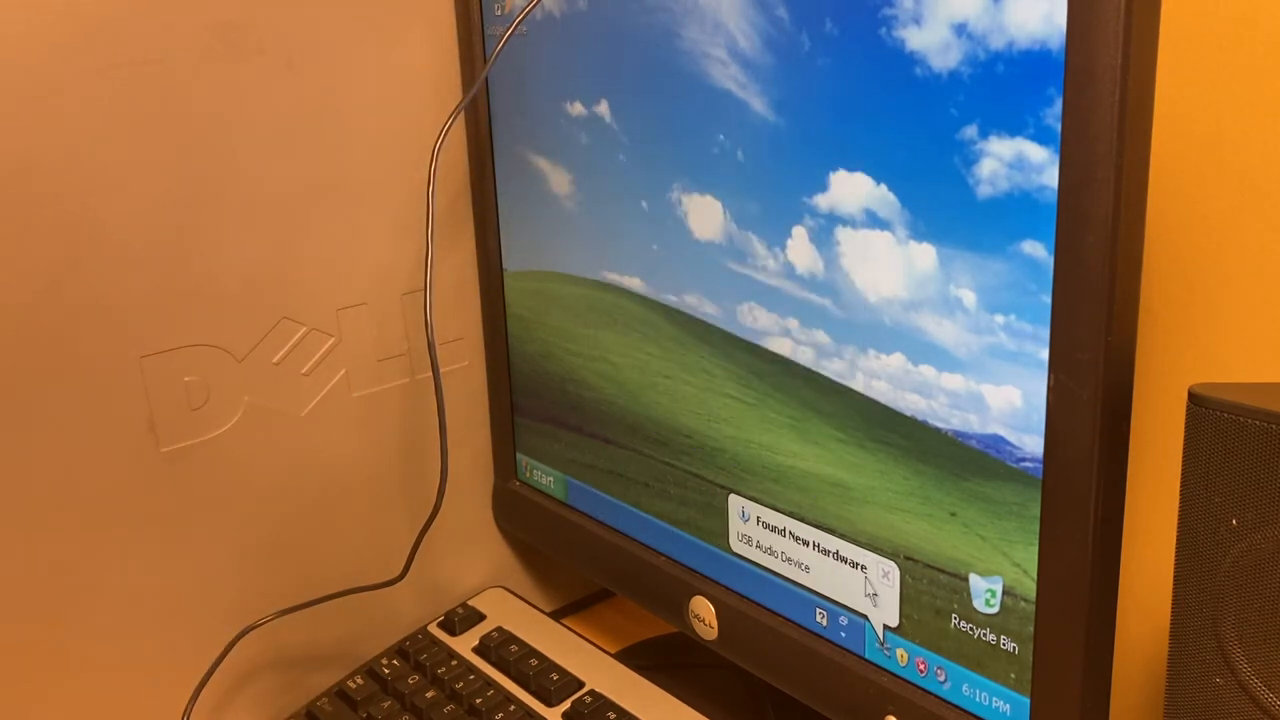
click(884, 575)
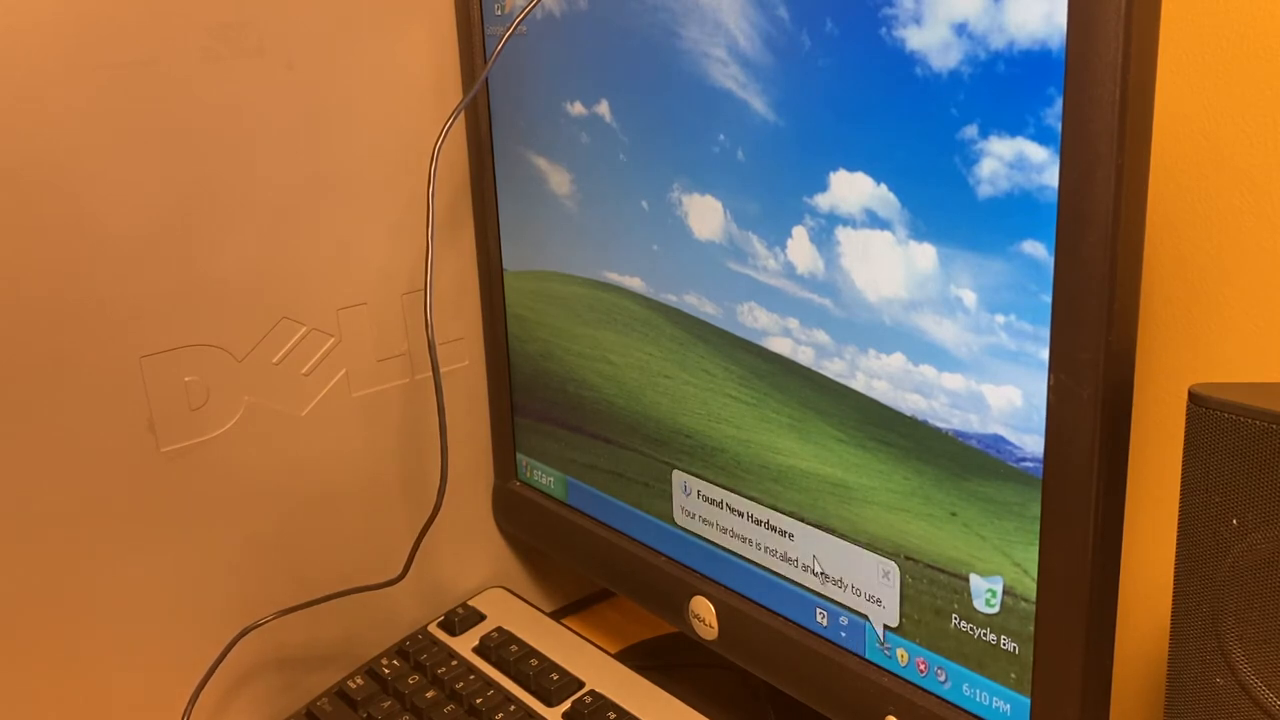
click(535, 480)
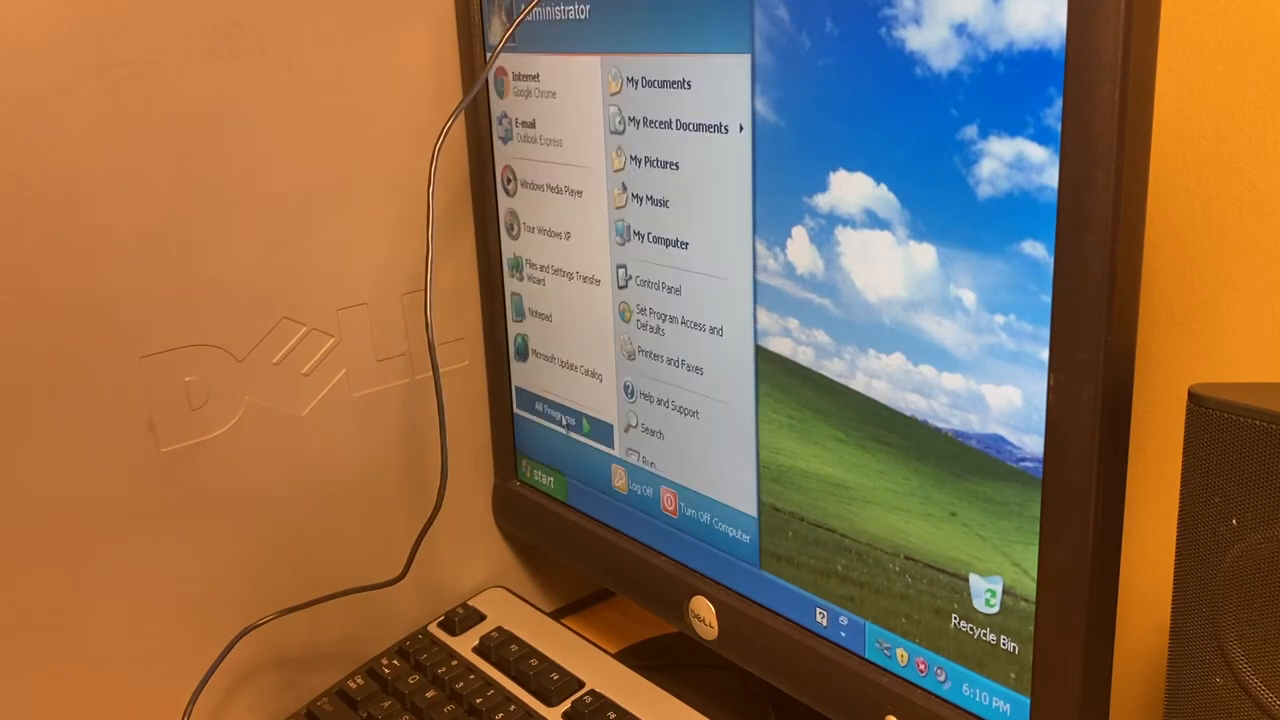
Step: Search all files and folders for 'logitech'
click(555, 415)
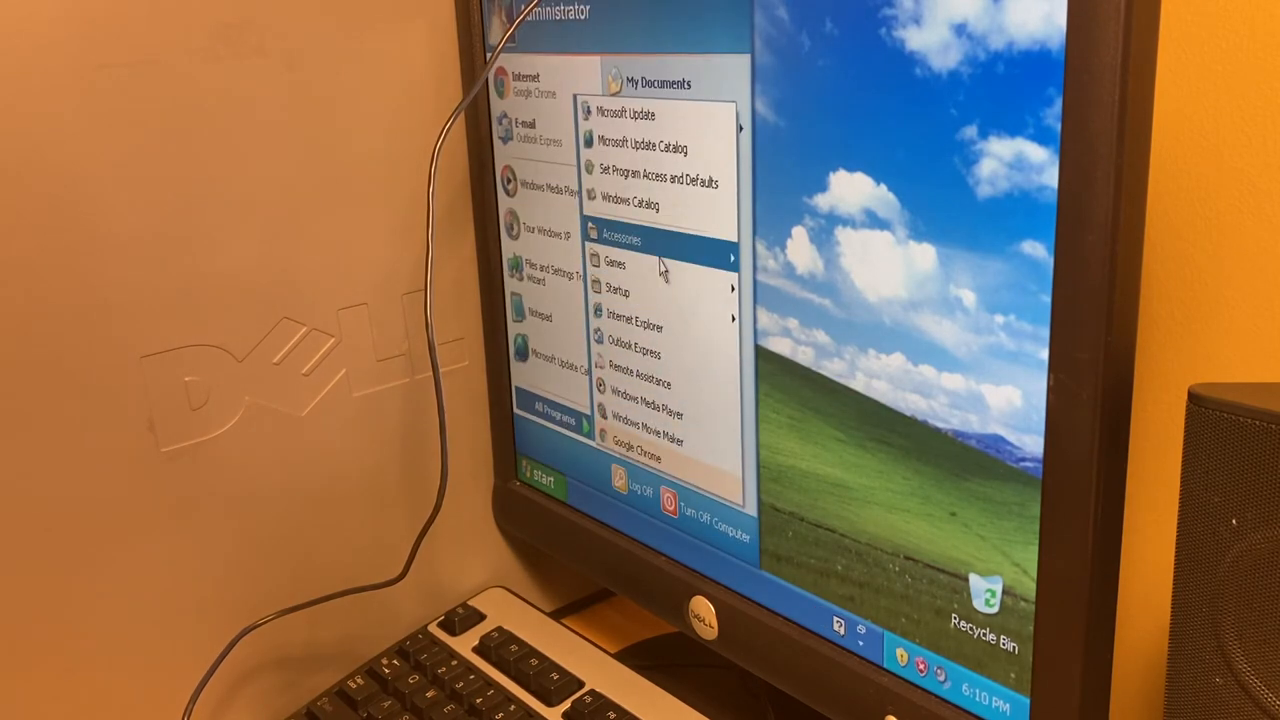
mouse_move(620, 240)
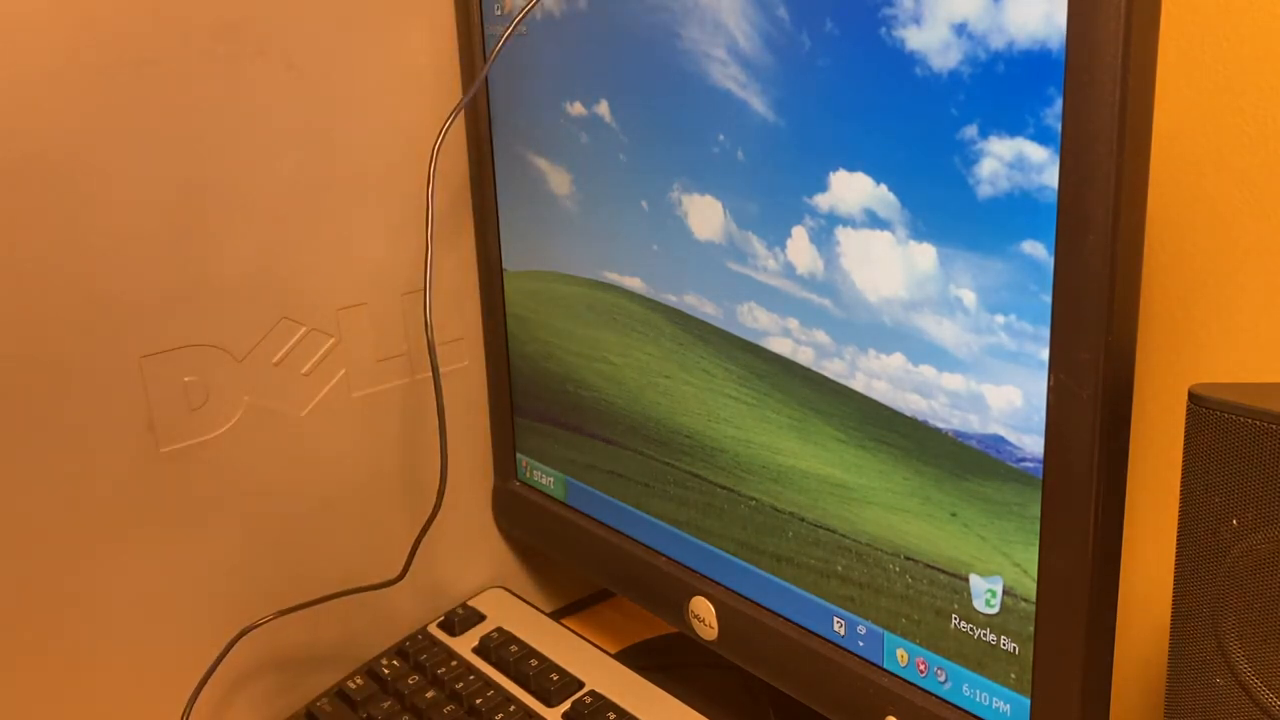
click(538, 483)
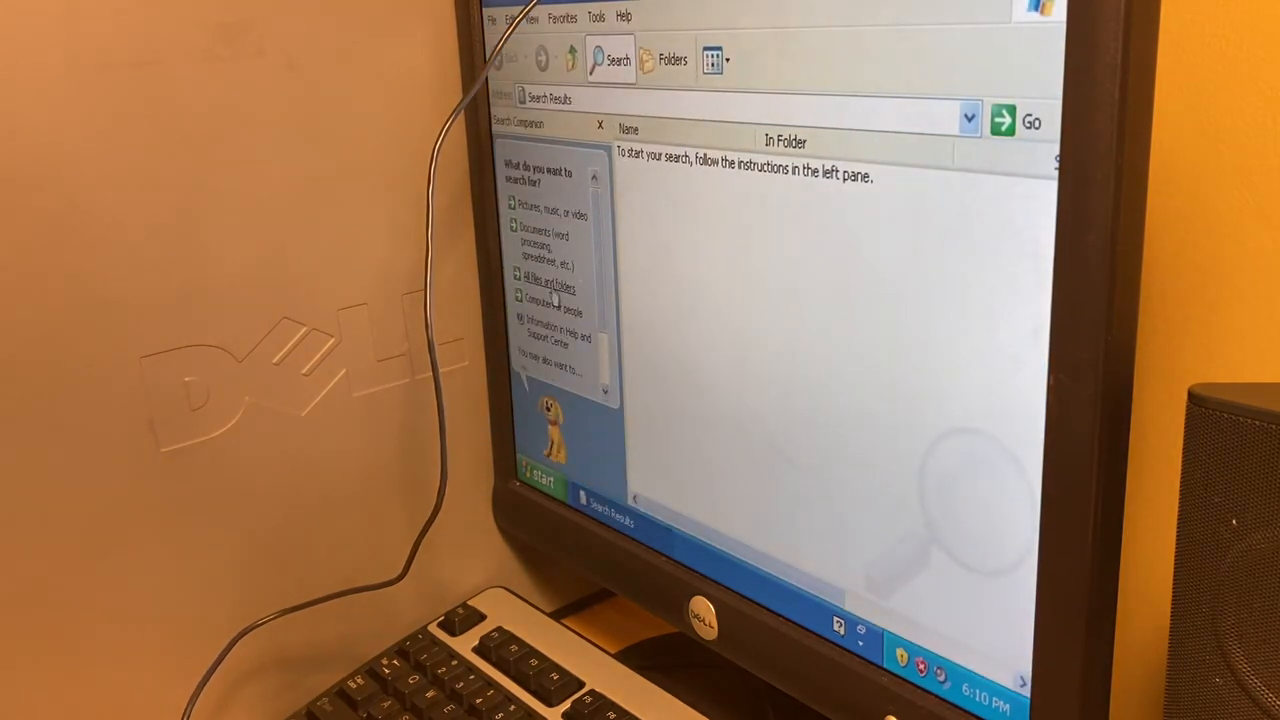
click(548, 282)
text(logitech)
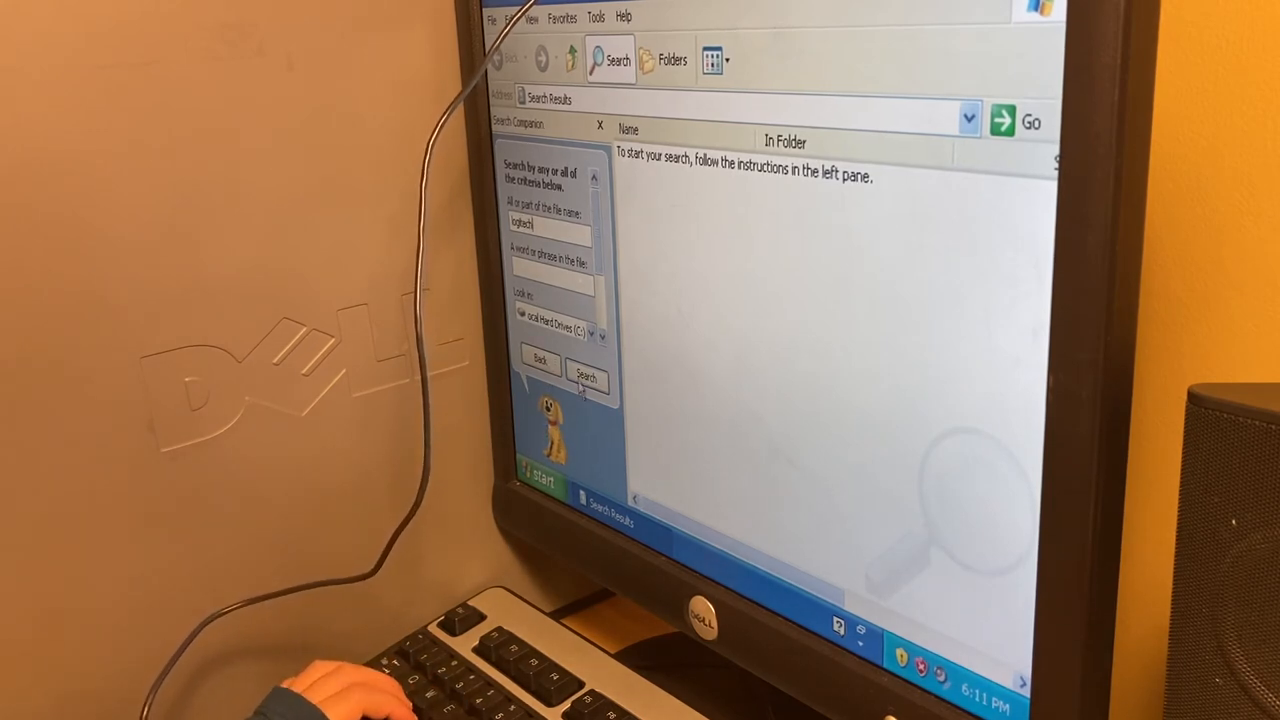
click(585, 379)
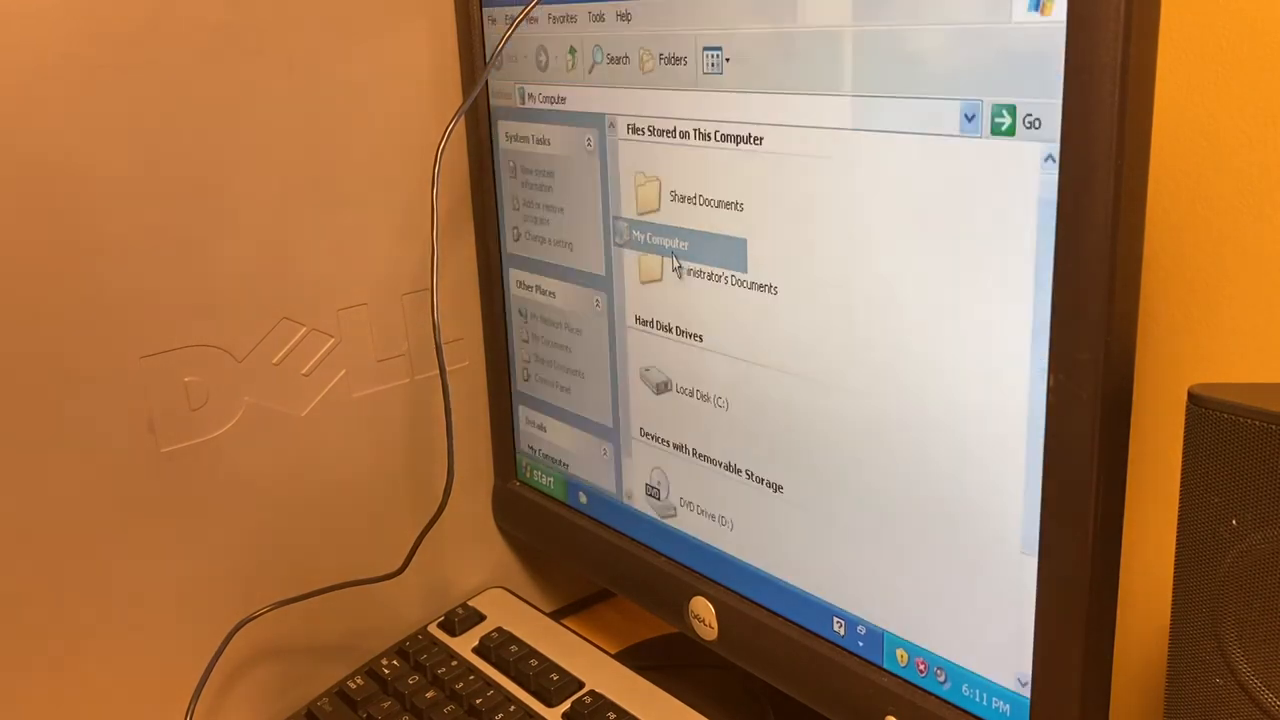
Step: Open the Logitech QuickCam Fusion under Scanners and Cameras in My Computer
scroll(down, 3)
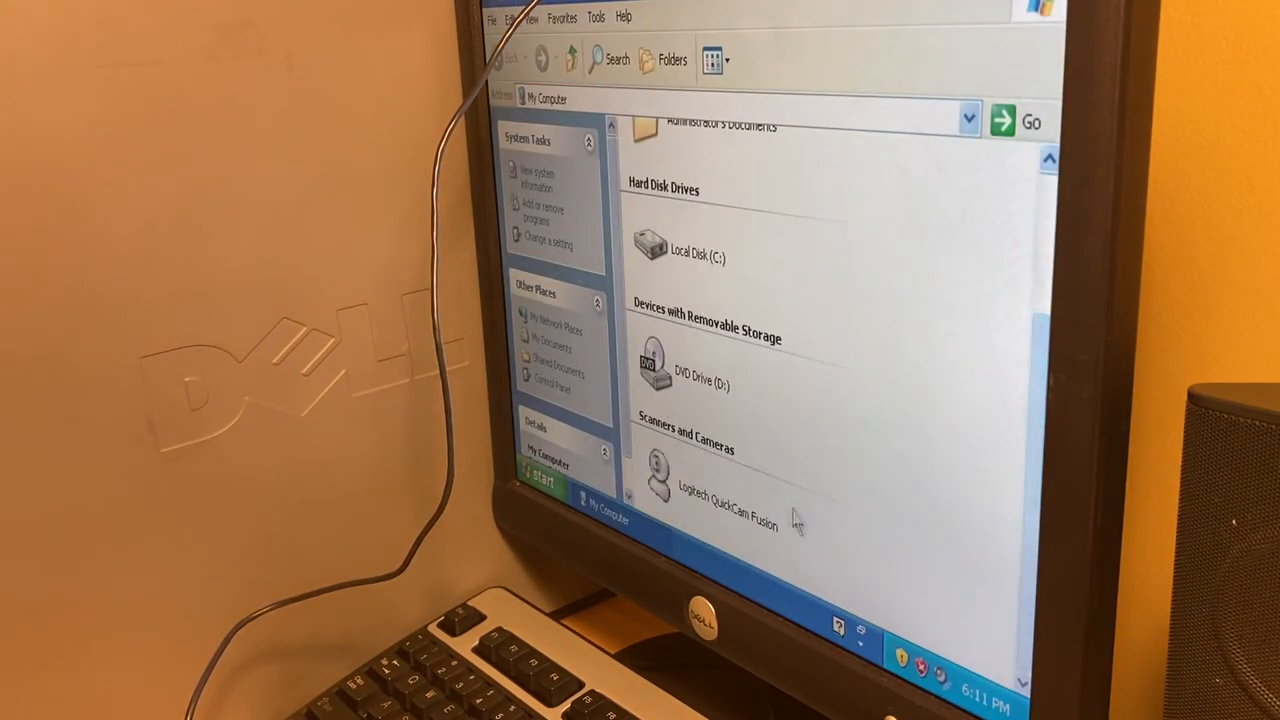
double_click(658, 470)
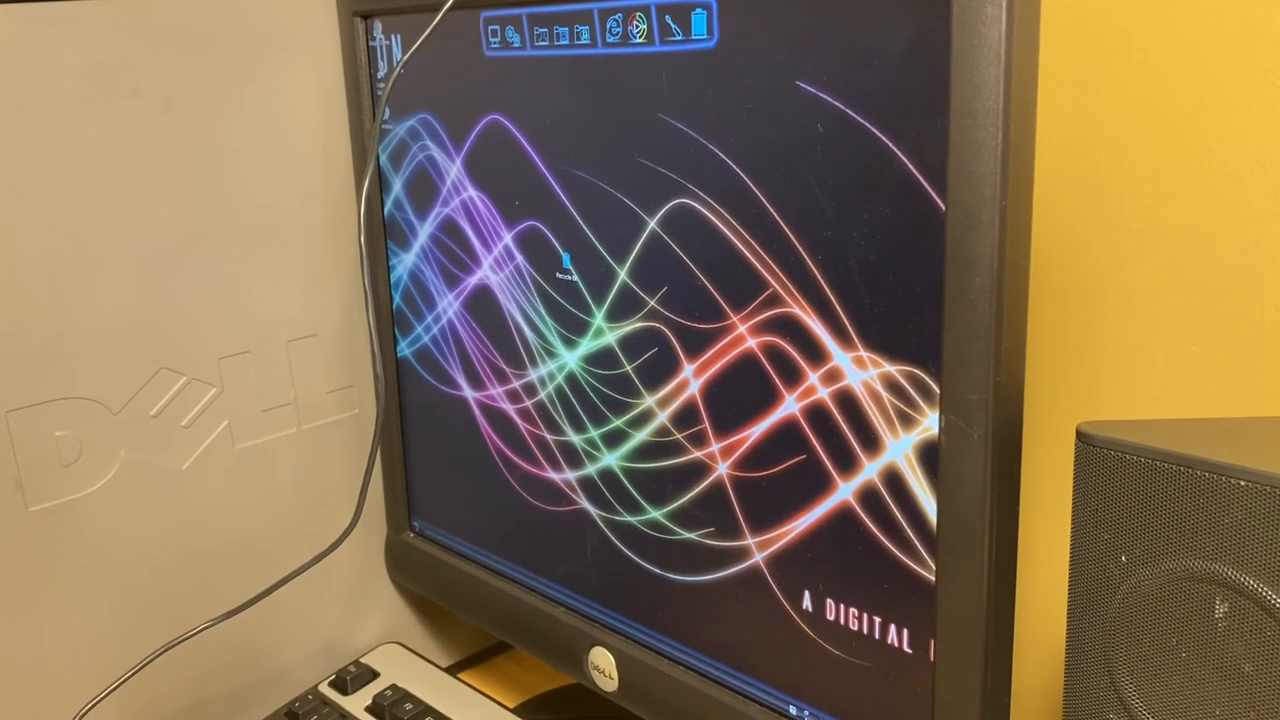
Step: Open the desktop context menu to configure the Neon skin and top dock
right_click(695, 400)
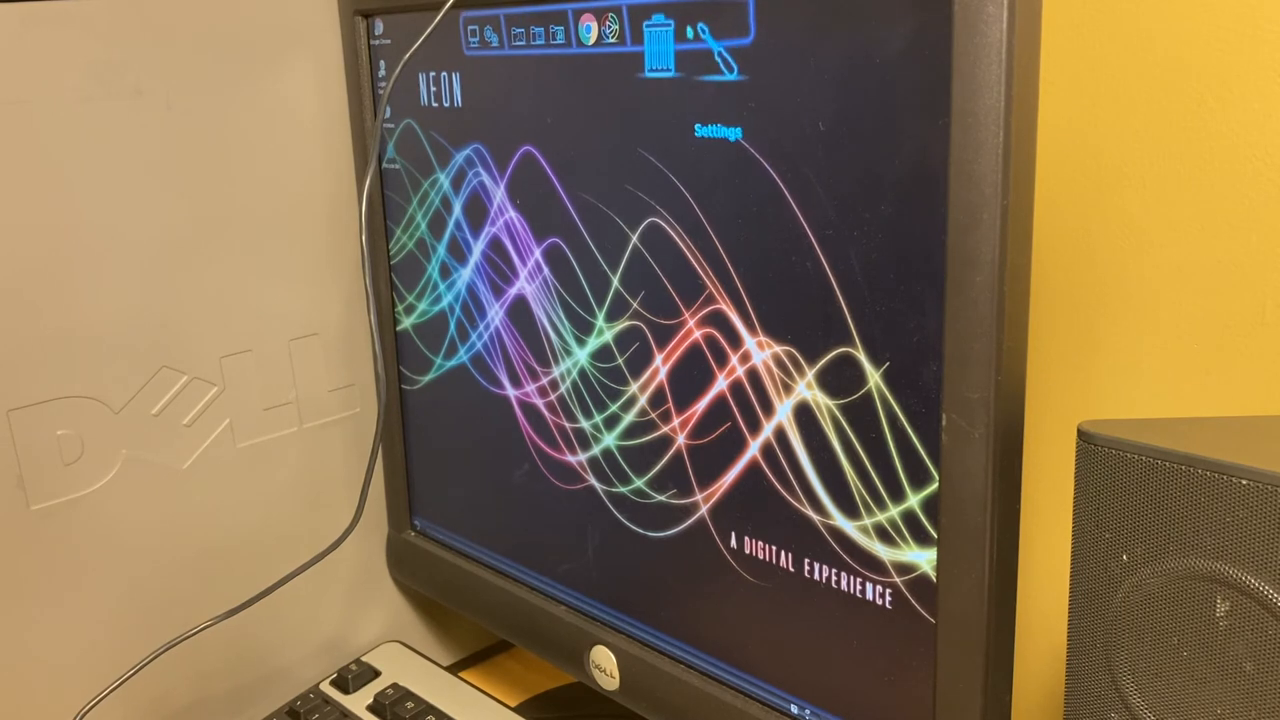
Step: Open the Neon dock's context menu to add Chrome, trash and brush icons
right_click(665, 45)
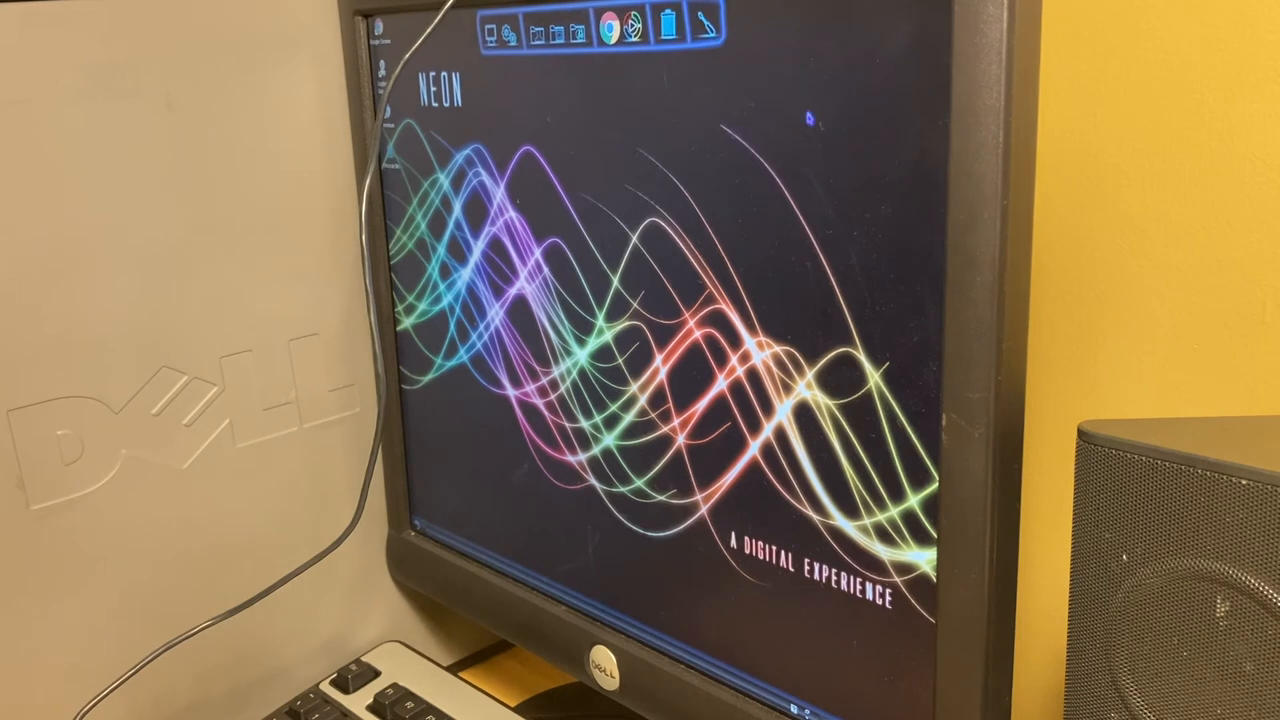
mouse_move(630, 55)
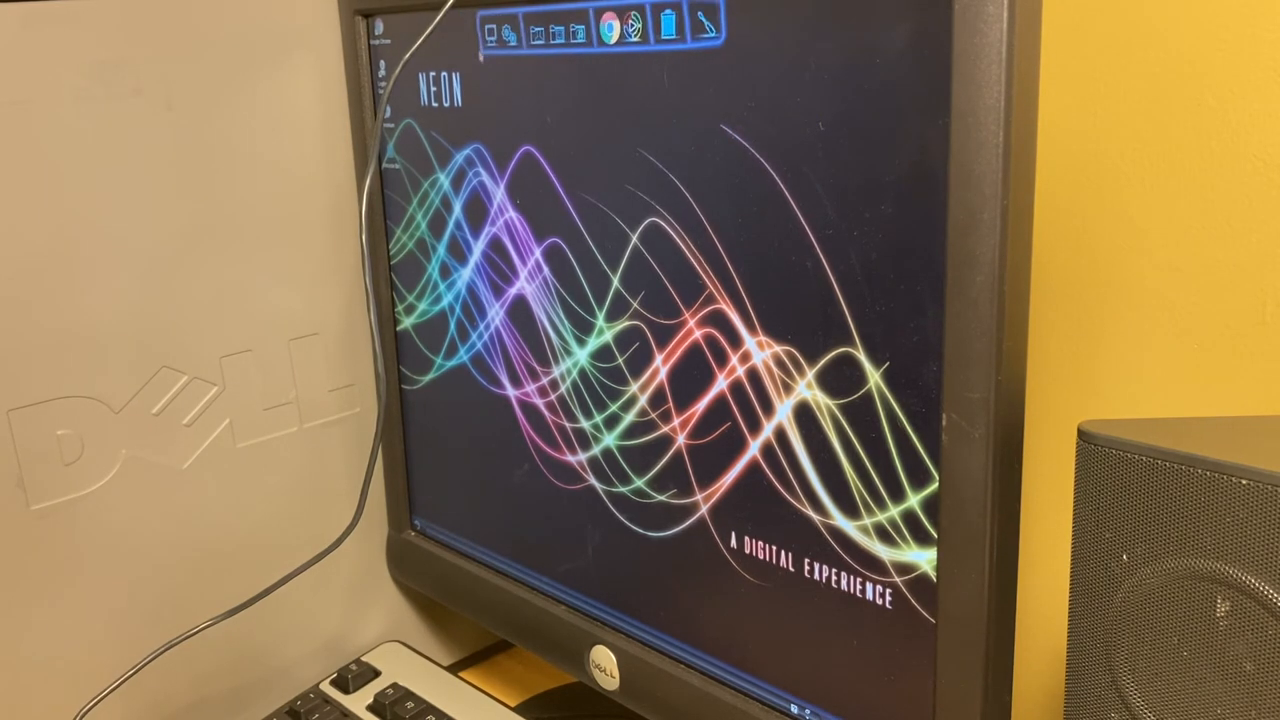
mouse_move(605, 35)
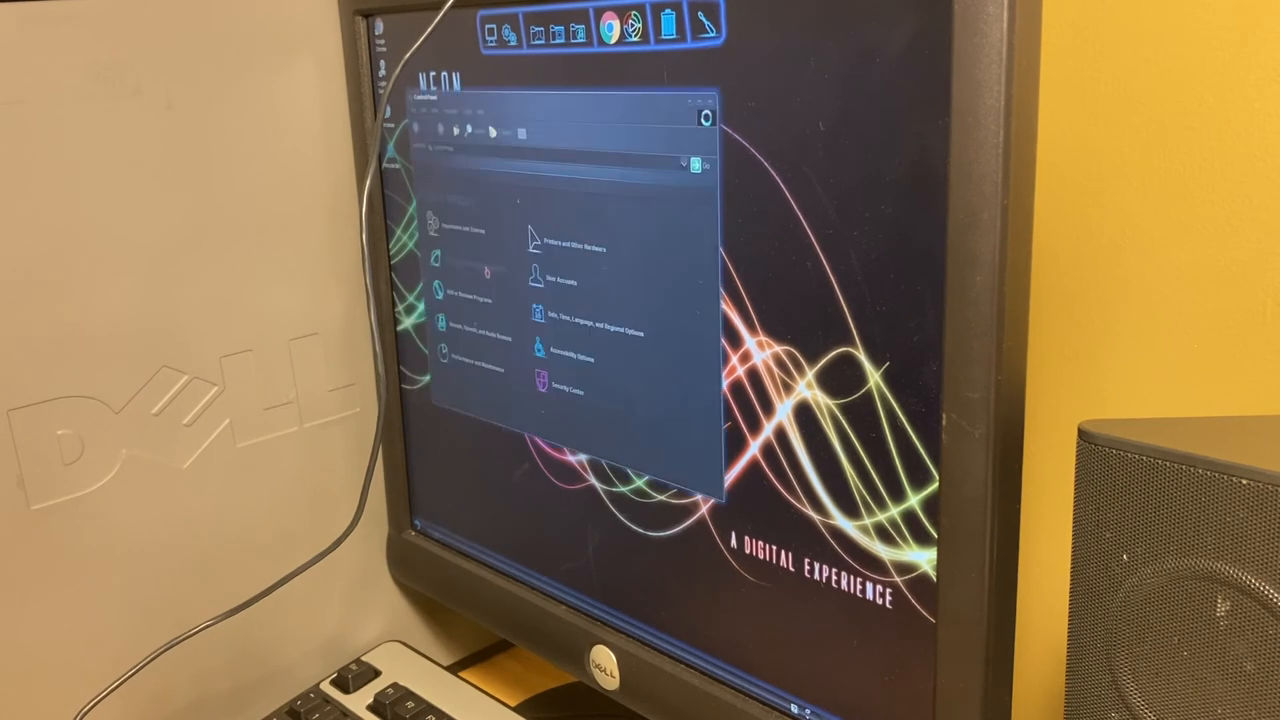
Step: Open Add or Remove Programs and select Chromium
click(705, 118)
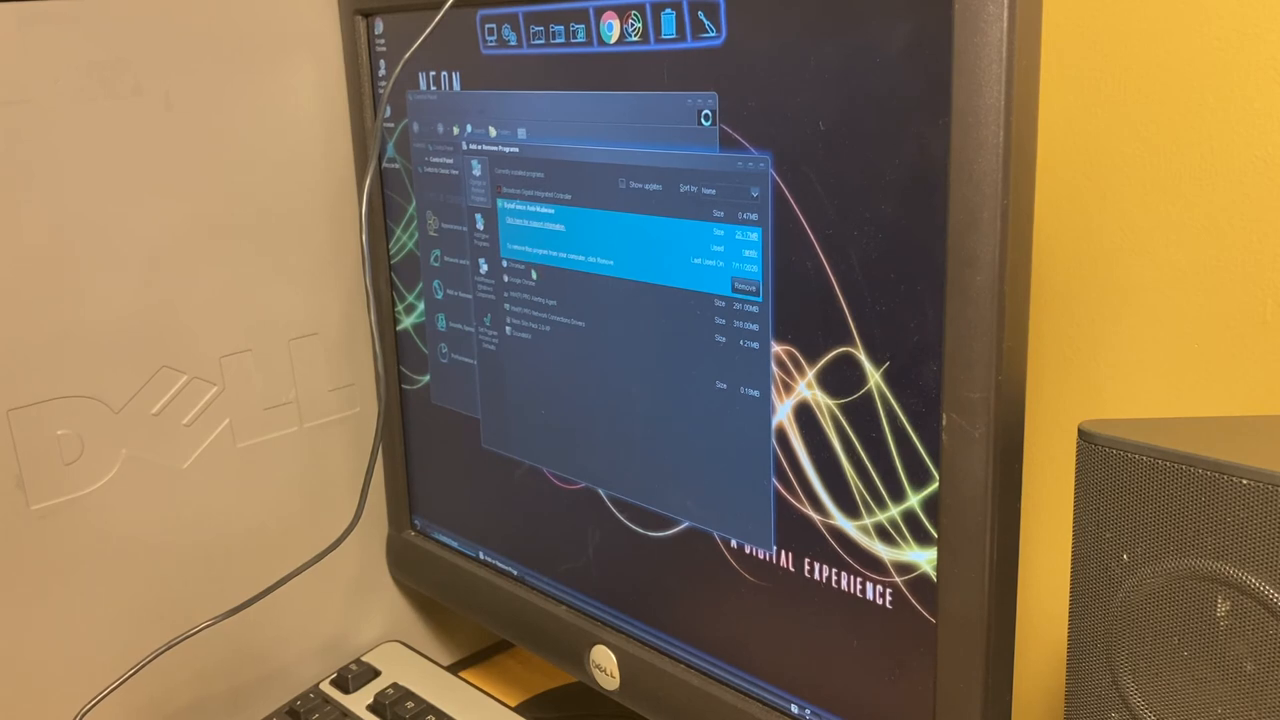
click(530, 225)
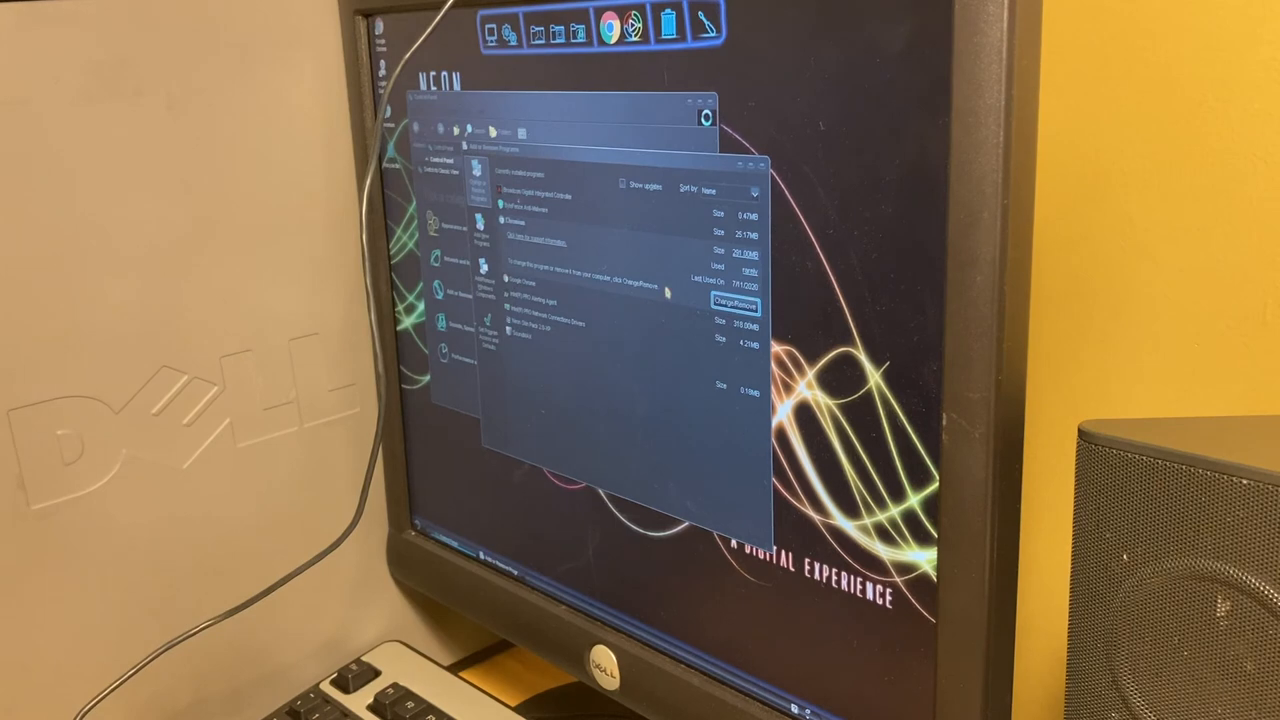
mouse_move(660, 320)
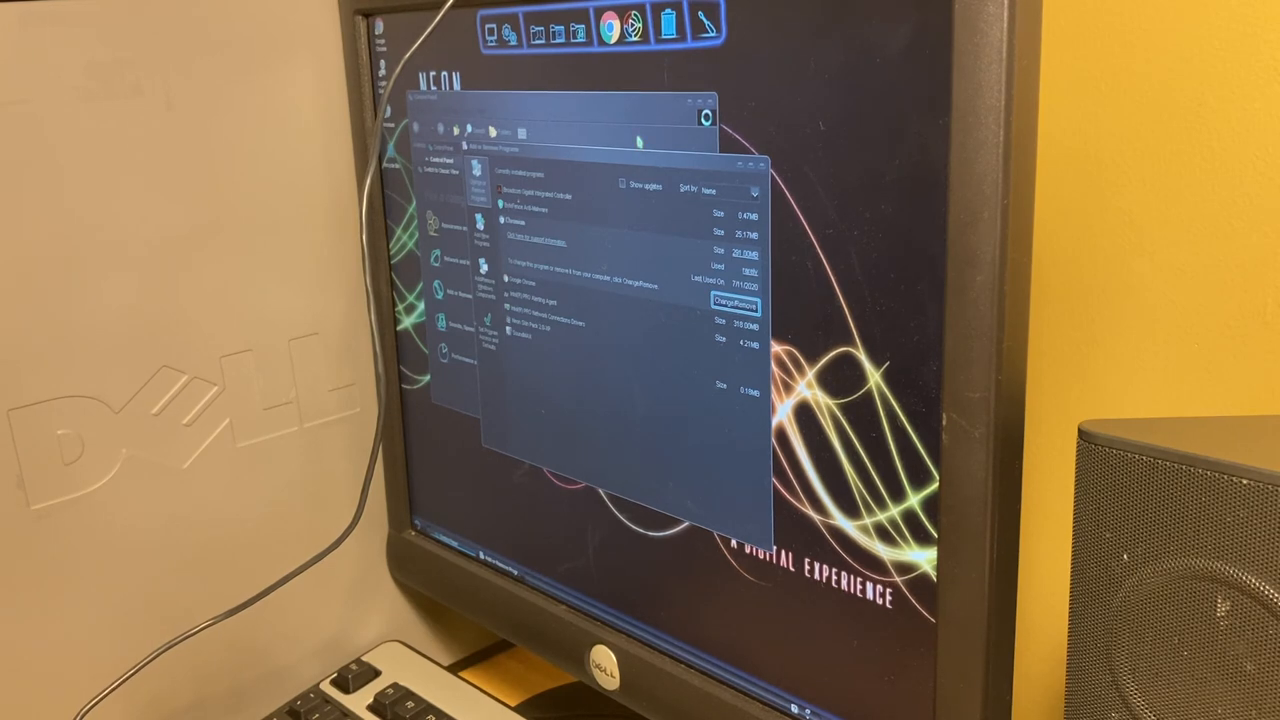
mouse_move(637, 142)
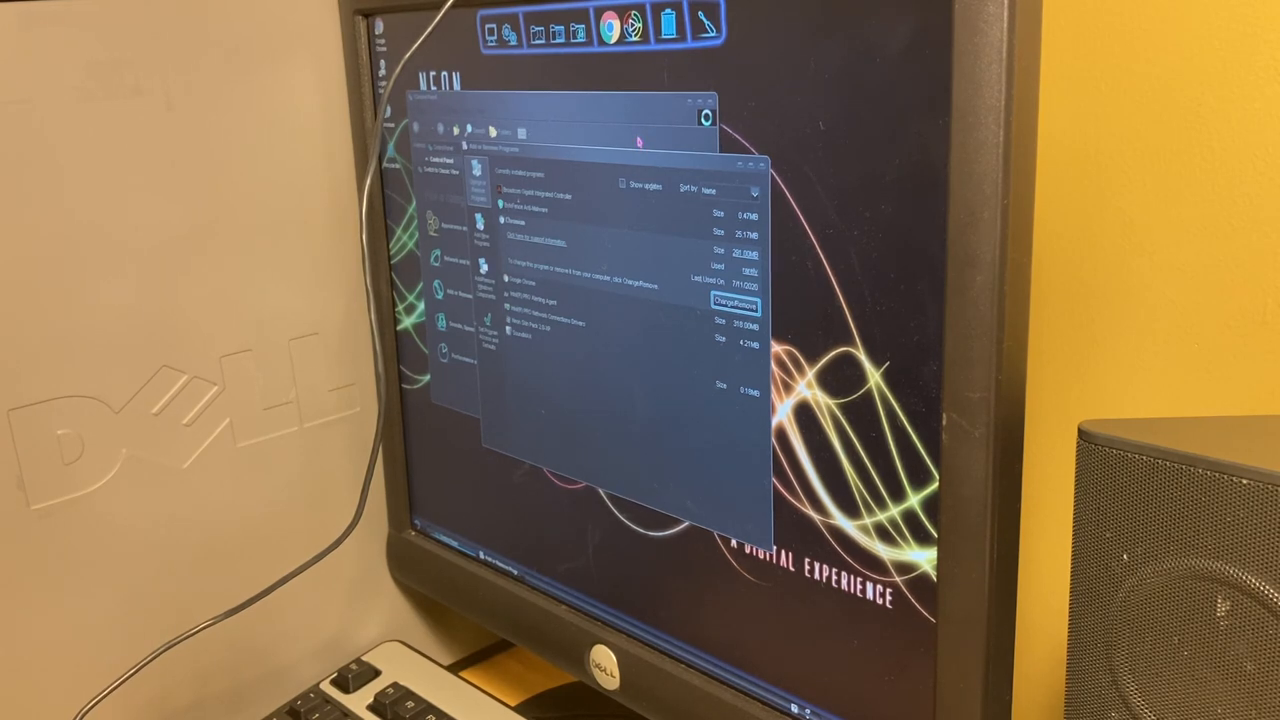